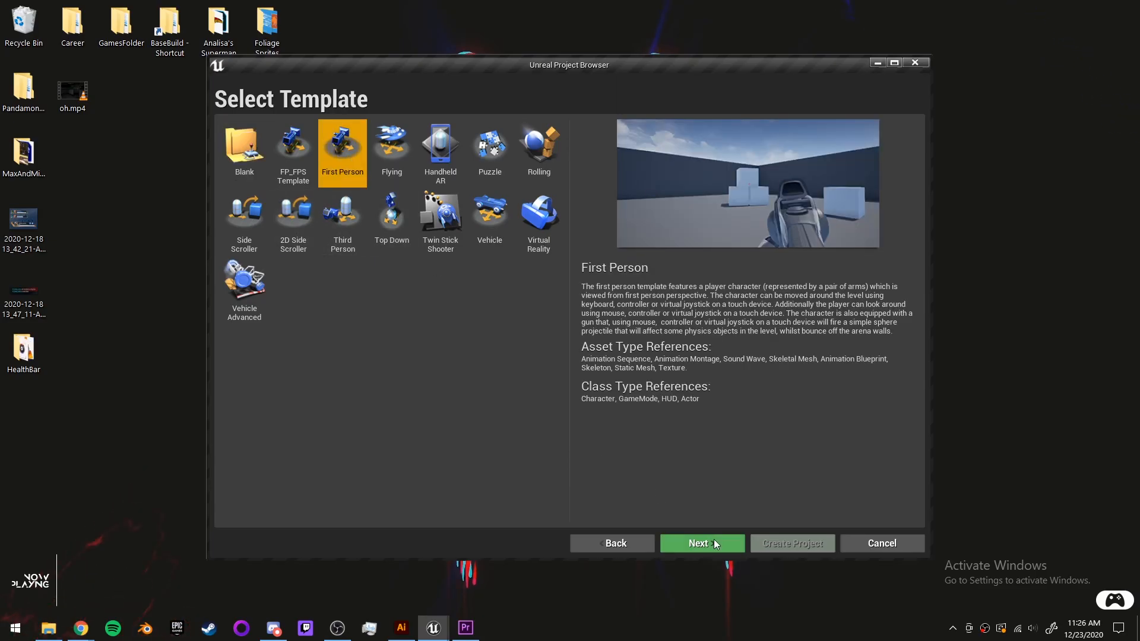
Create a First Person Blueprint project named HealthBar in the UE4Projects folder.
click(701, 543)
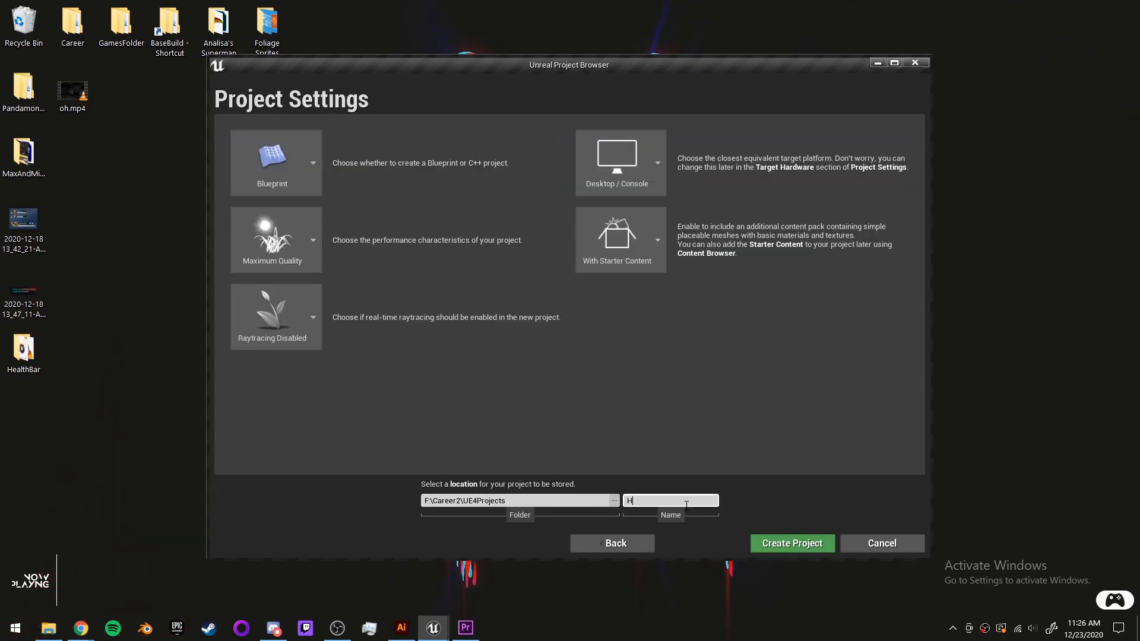
text(ealthBar)
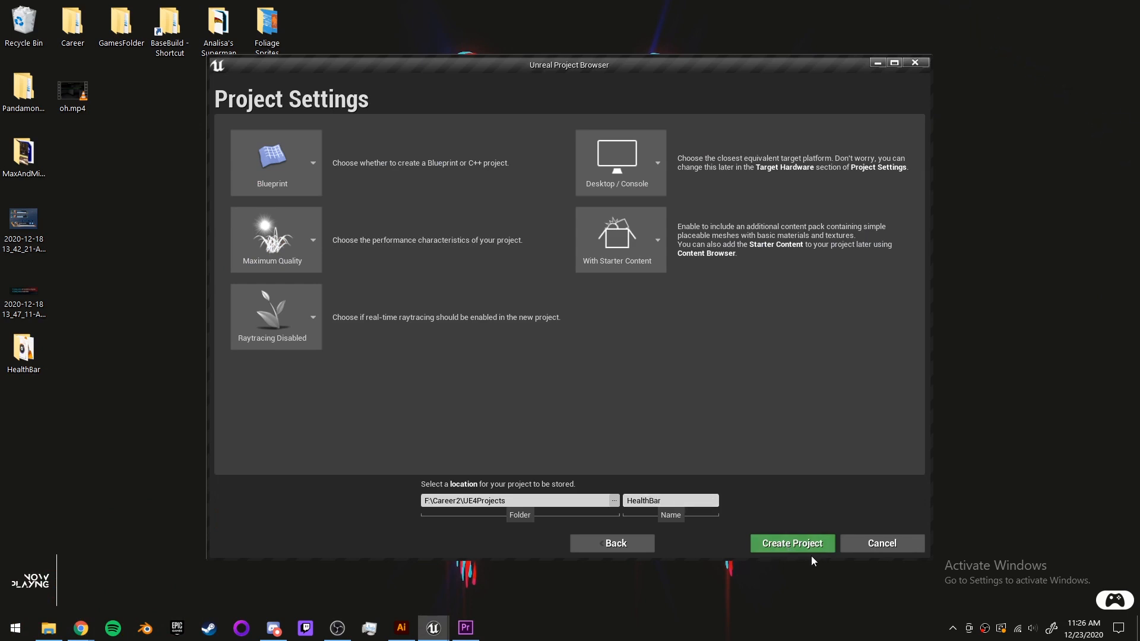
click(791, 544)
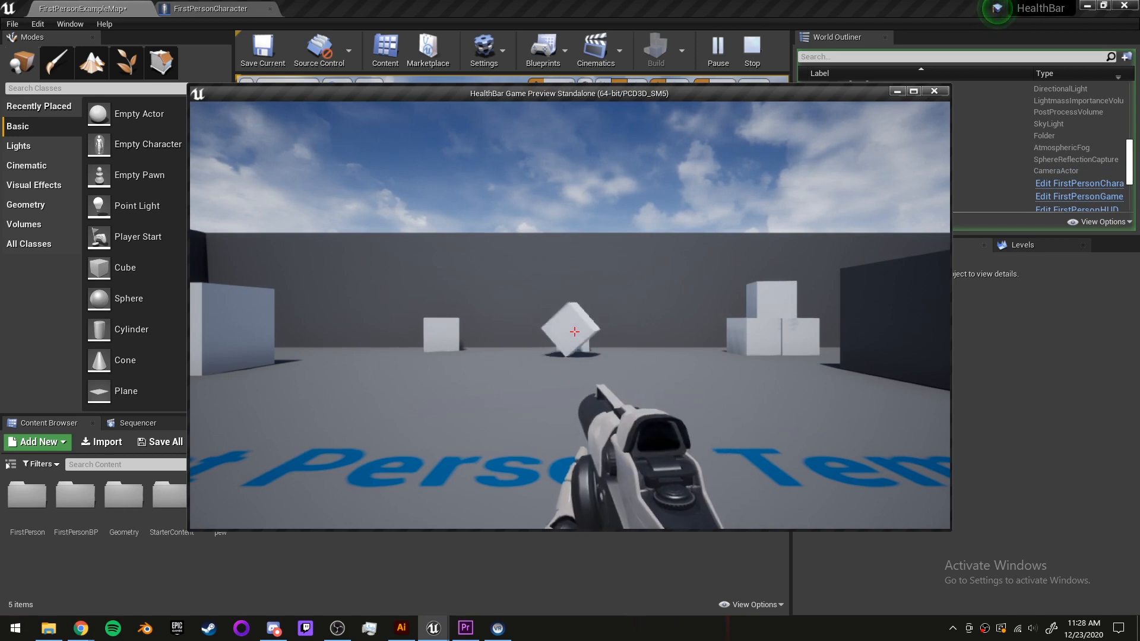
Close the standalone game preview window.
click(751, 51)
text(W_He)
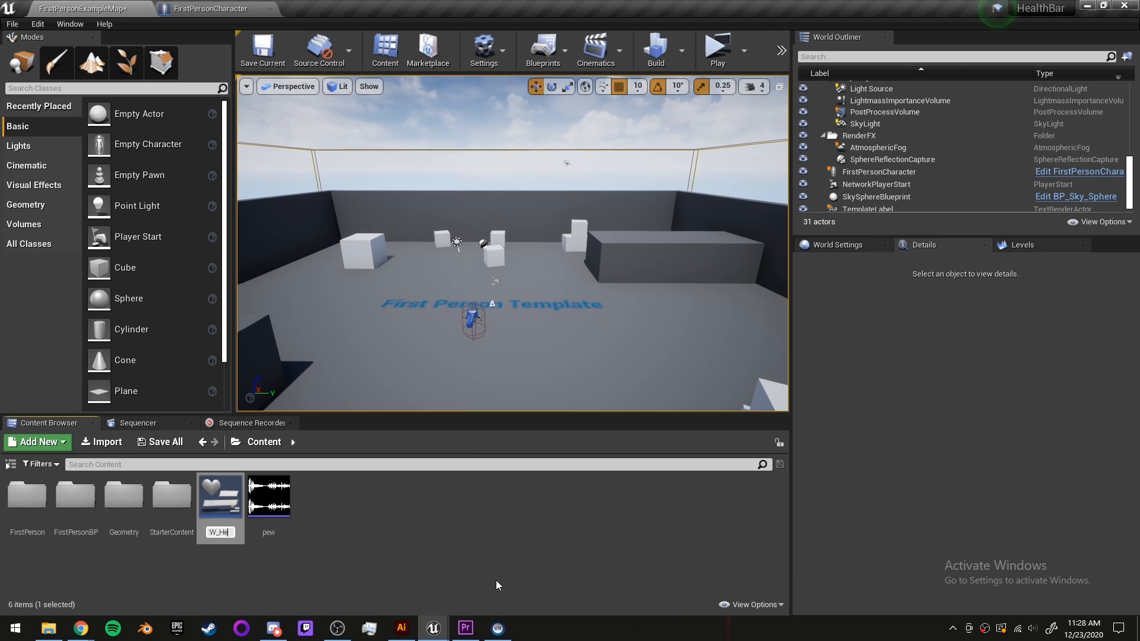
Open W_HealthBar and add a progress bar named HPBar at position 50, 50.
double_click(220, 495)
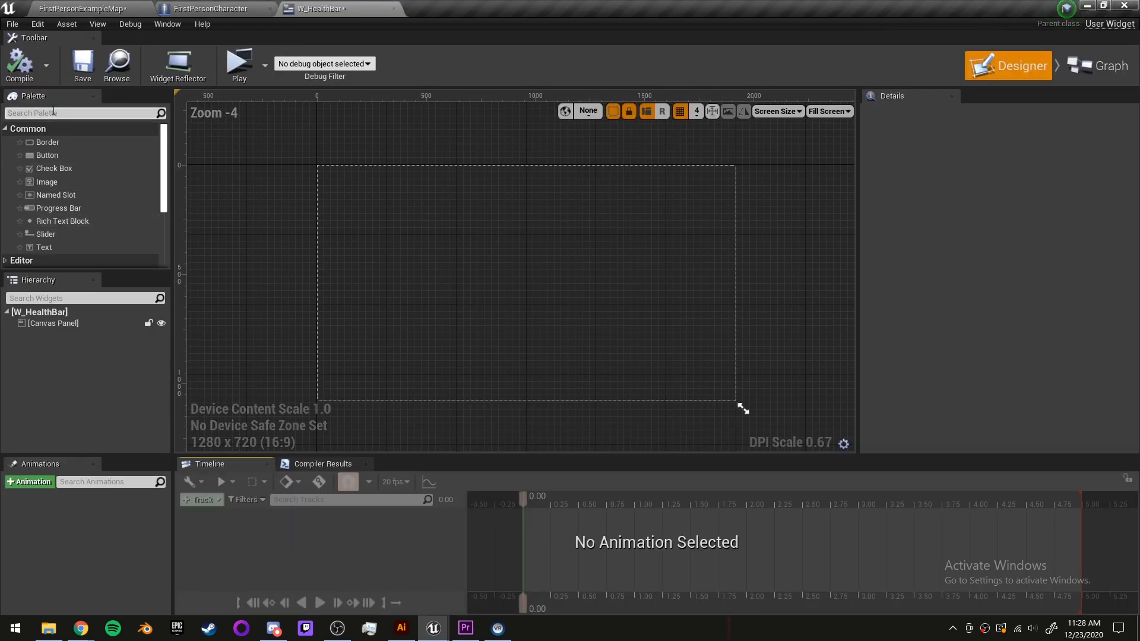
text(prog)
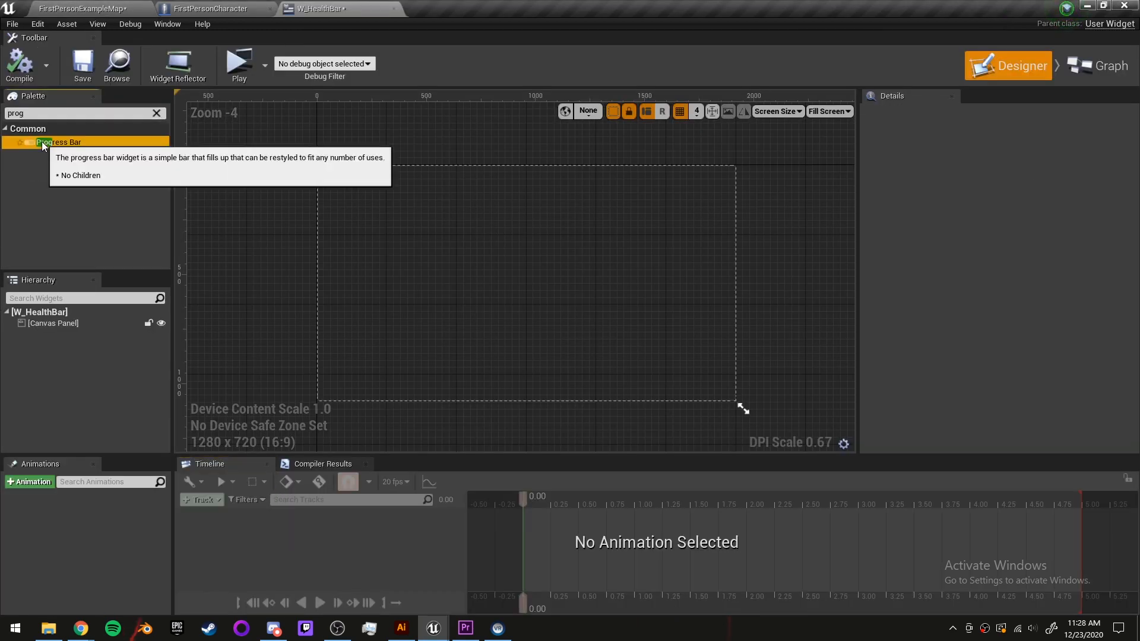
drag(58, 142, 400, 211)
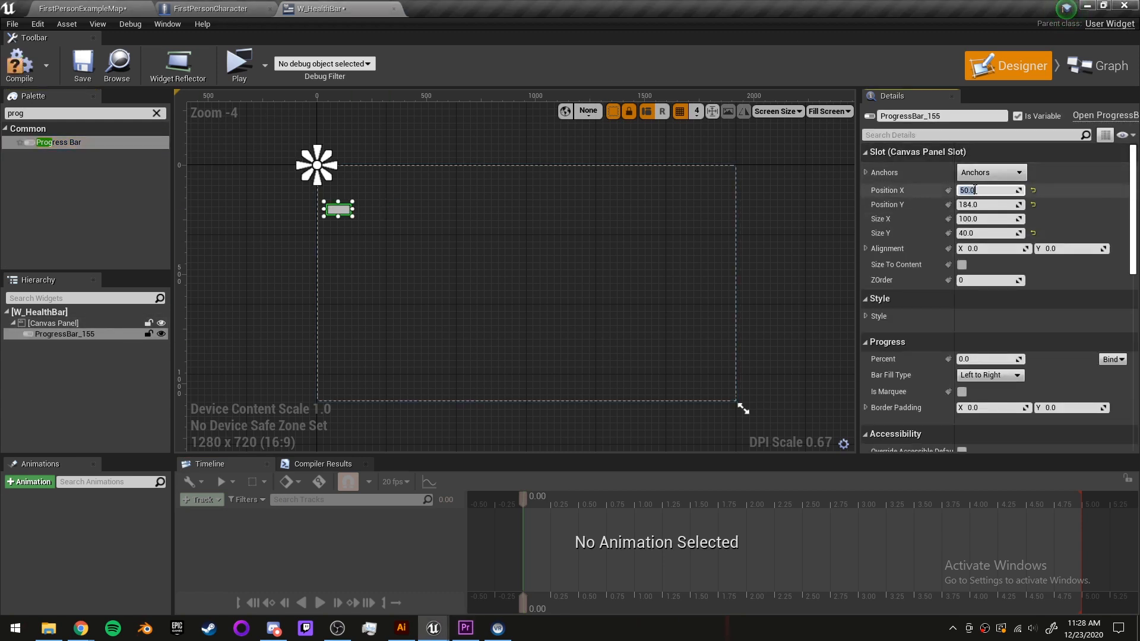
text(50.0)
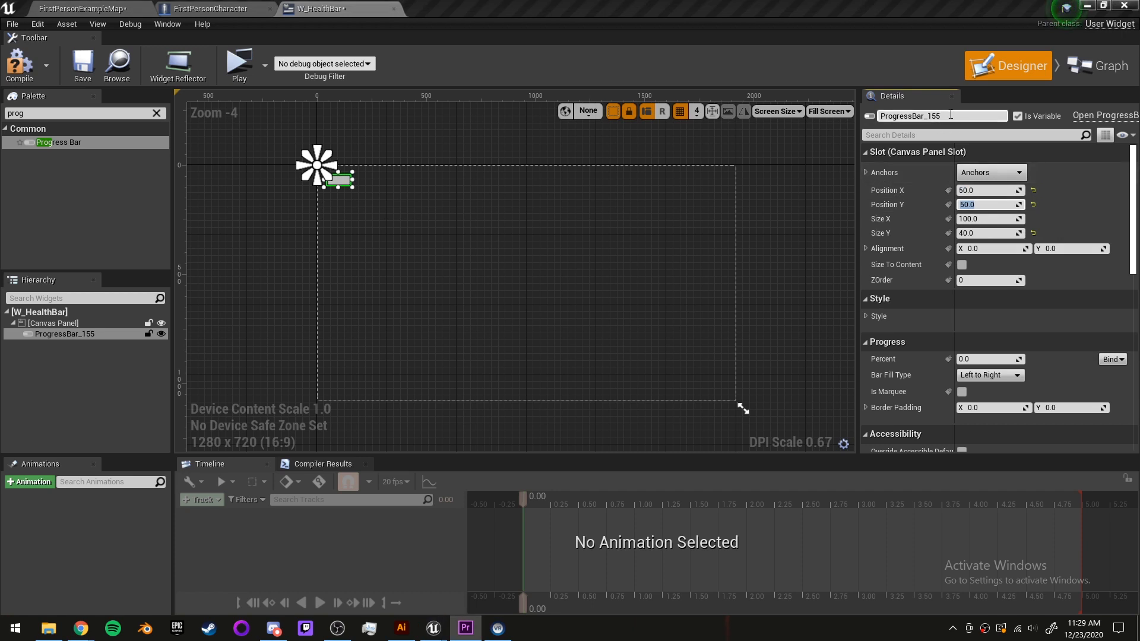
text(HPBar)
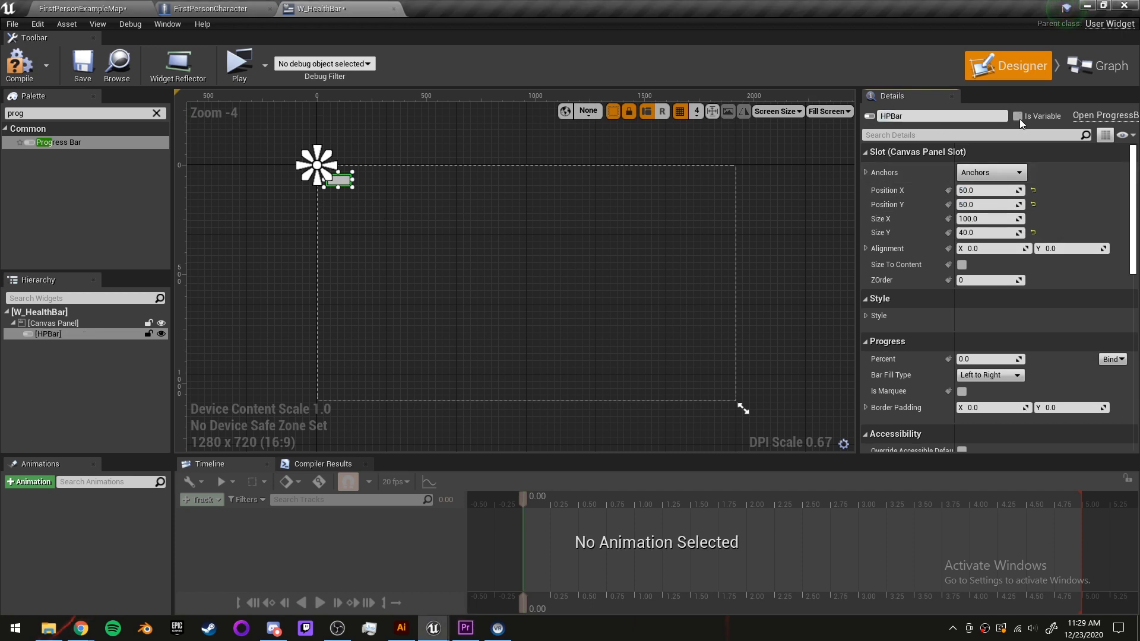
Make HPBar a variable, expand its Style, and set Percent to about 0.84.
click(1019, 115)
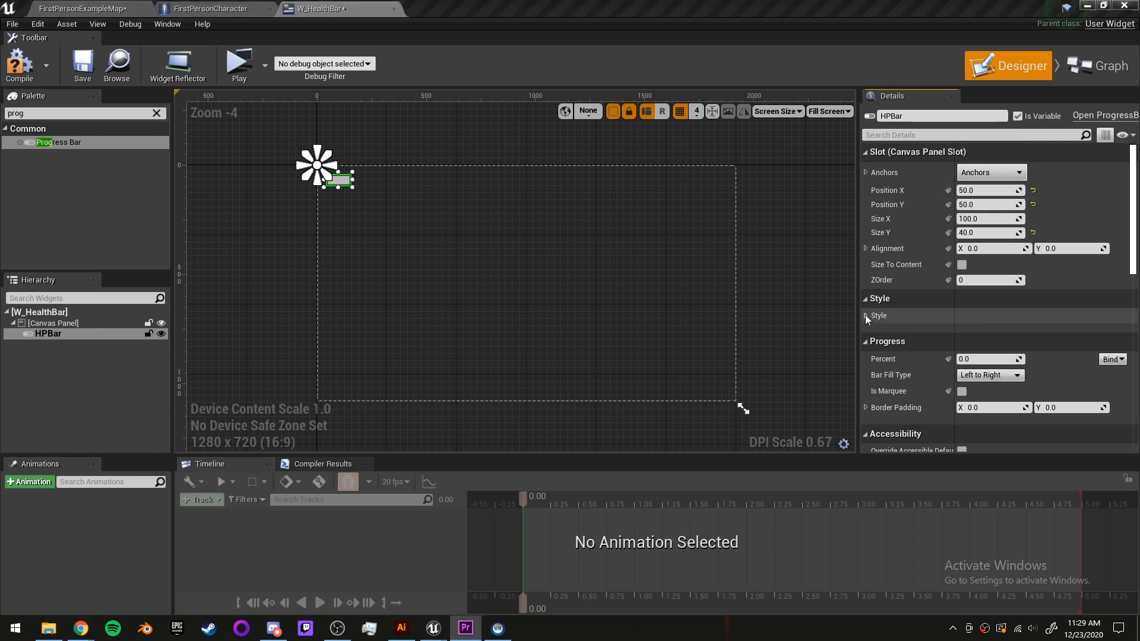
click(873, 315)
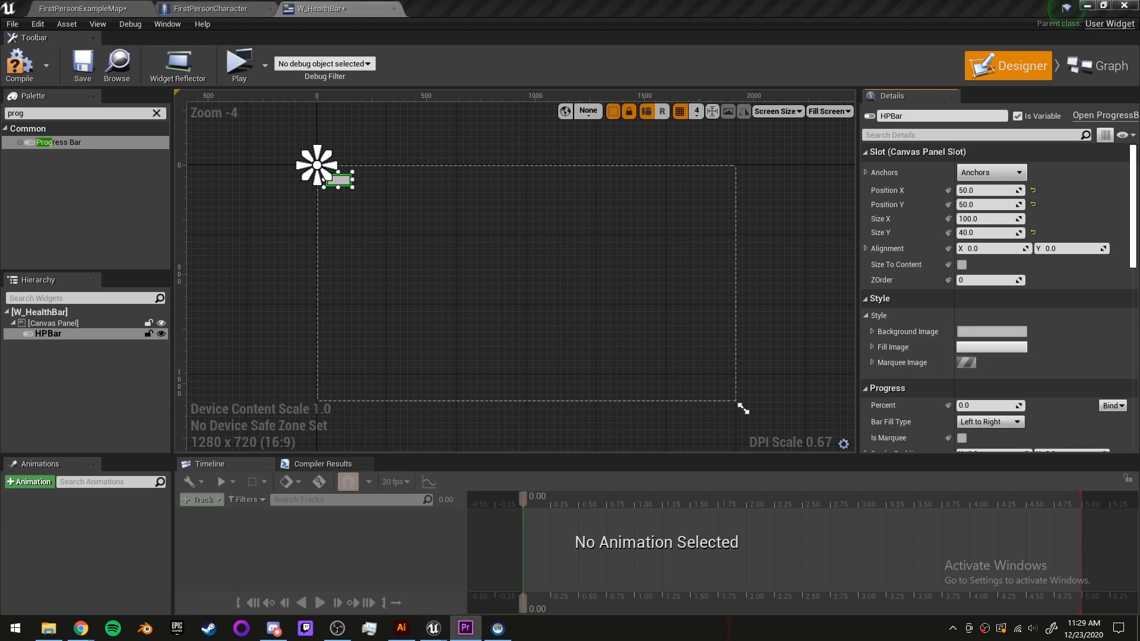
scroll(down, 3)
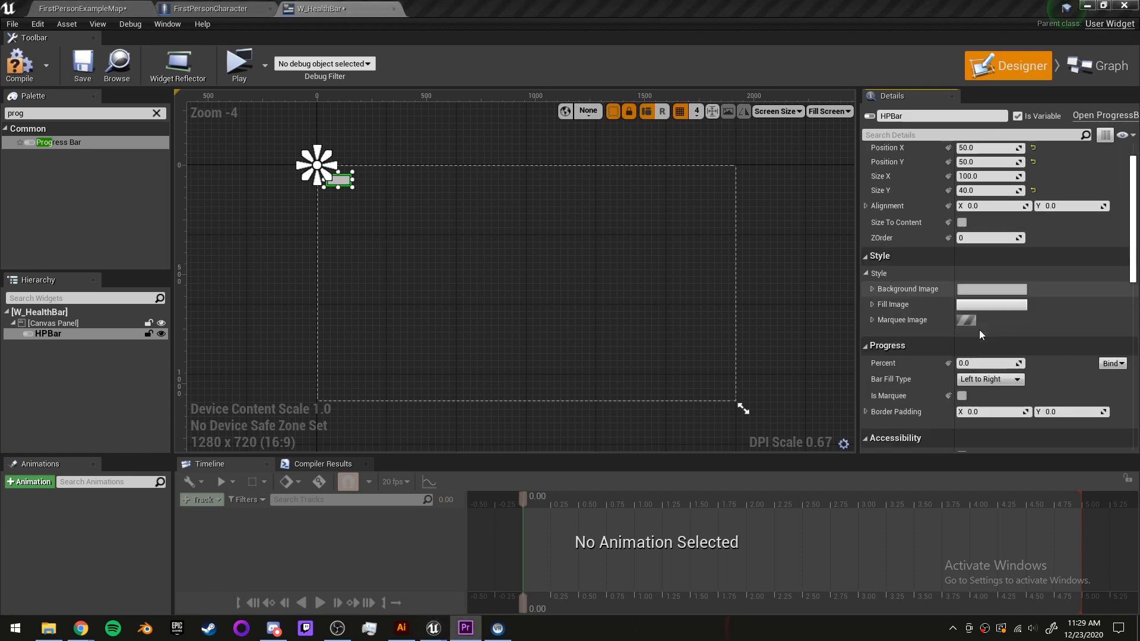
text(1.0)
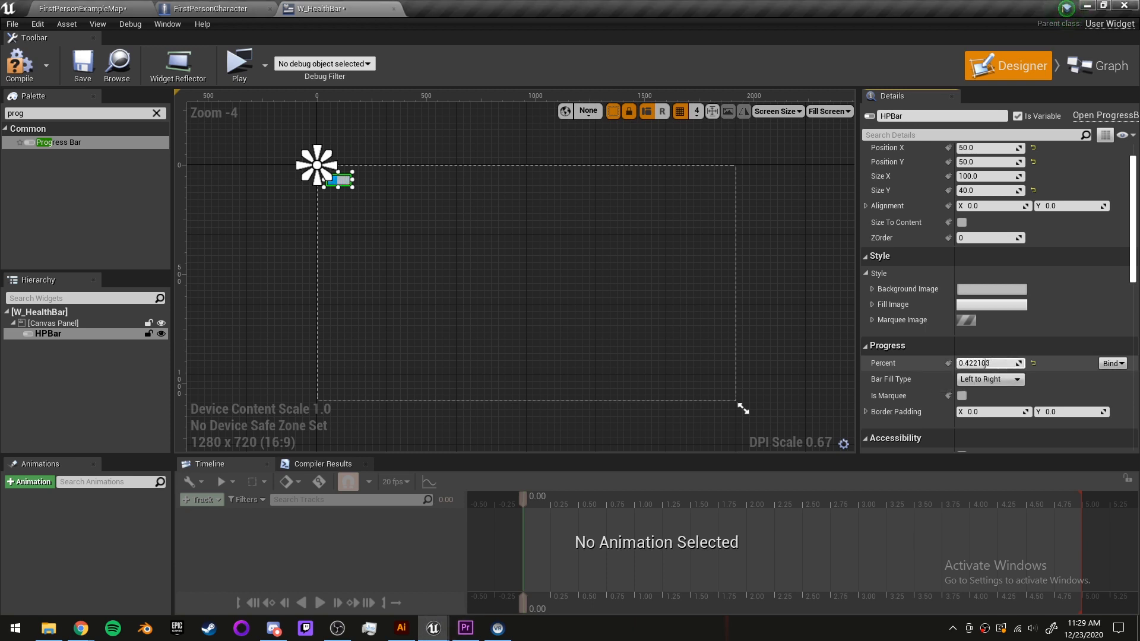
text(0.836119)
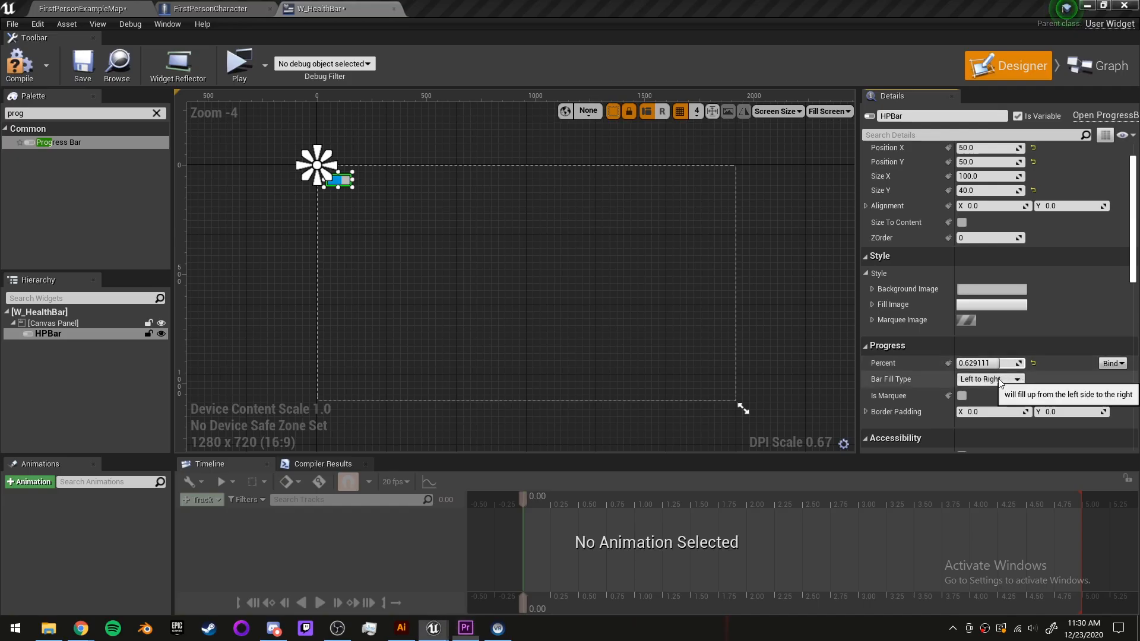
Try the Bar Fill Type options and set HPBar to fill Left to Right.
click(989, 378)
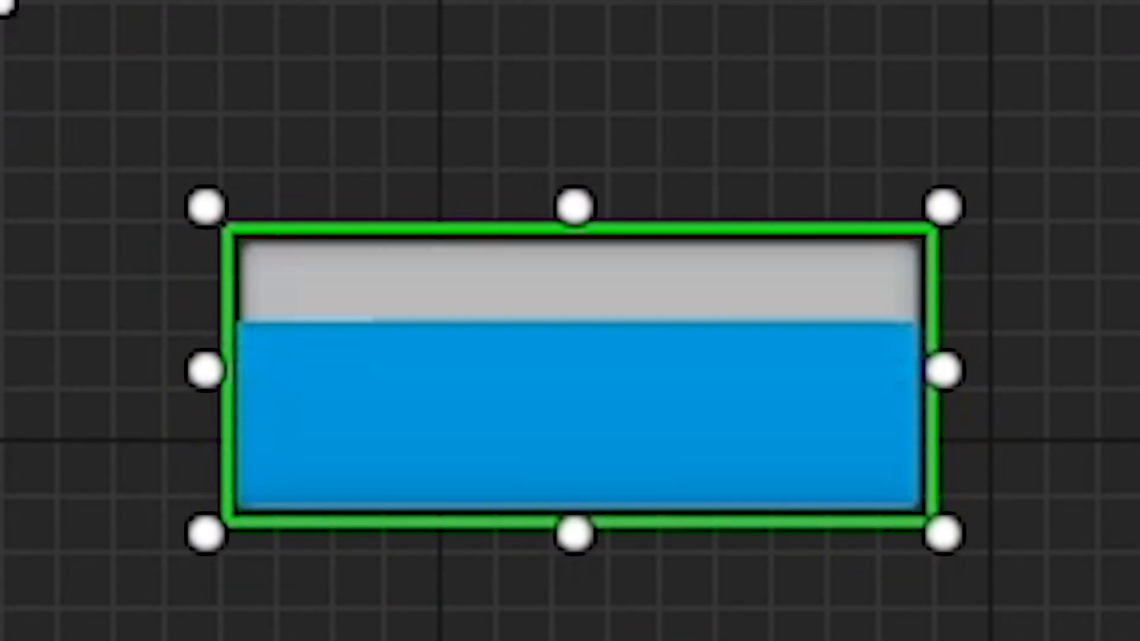
click(986, 379)
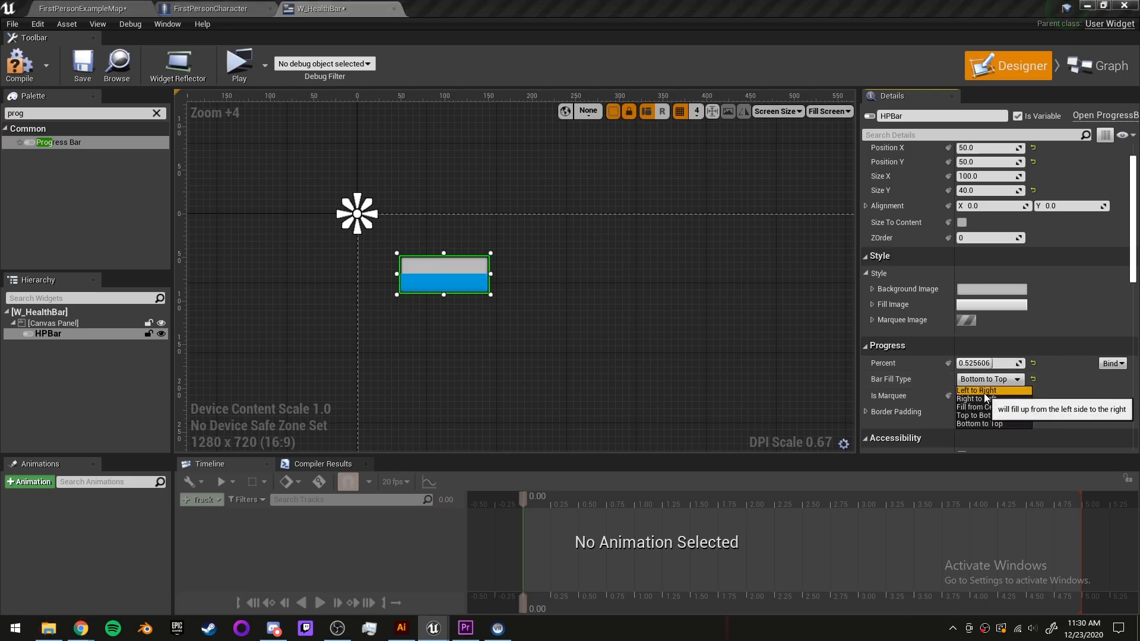
click(975, 391)
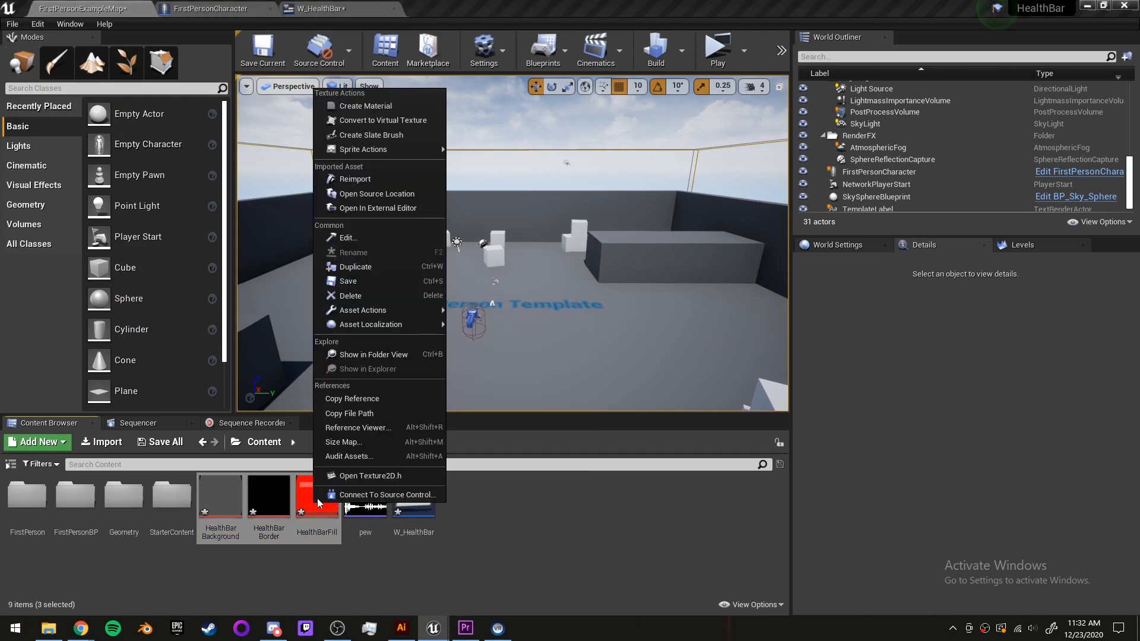
mouse_move(362, 310)
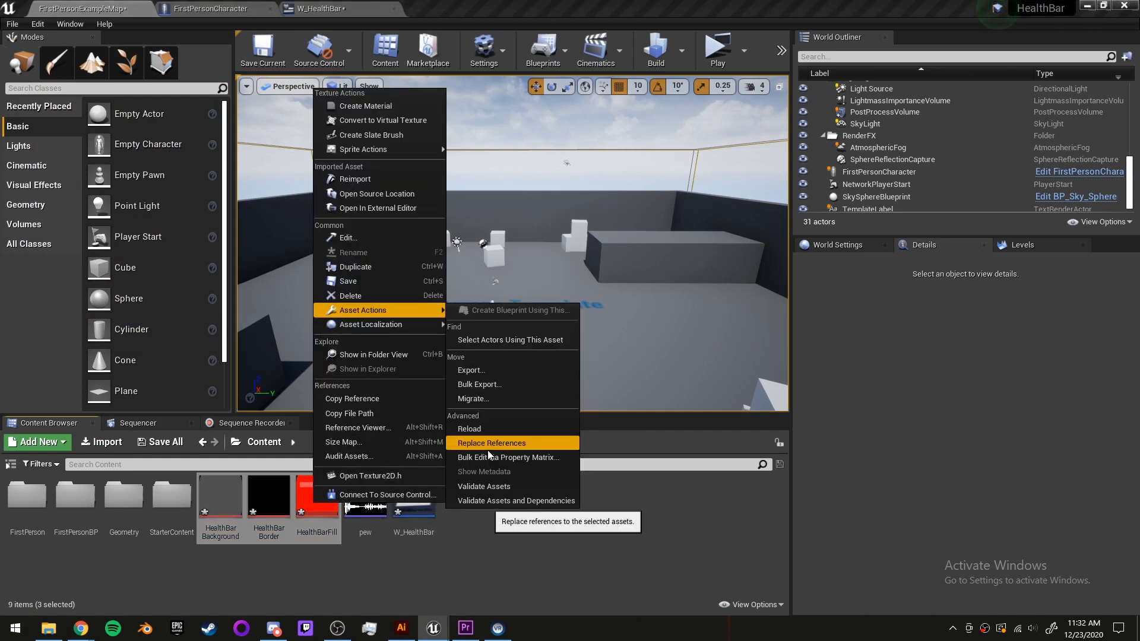
Open the three HealthBar textures together in Bulk Edit via Property Matrix.
click(509, 457)
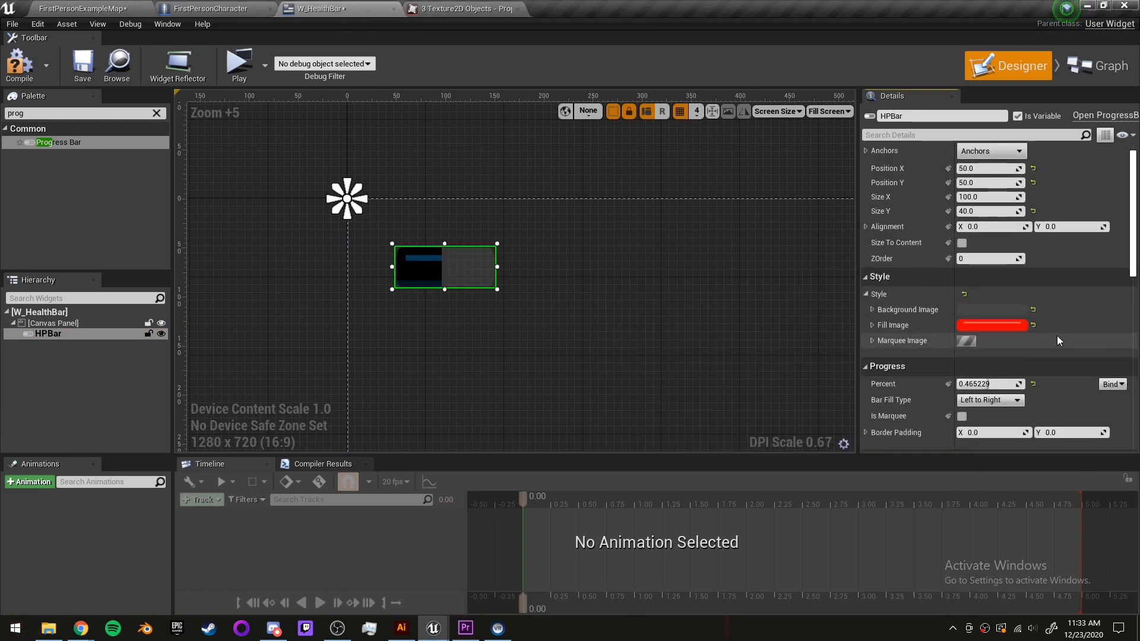
Set HPBar's Fill Image tint to white in the color picker.
click(991, 325)
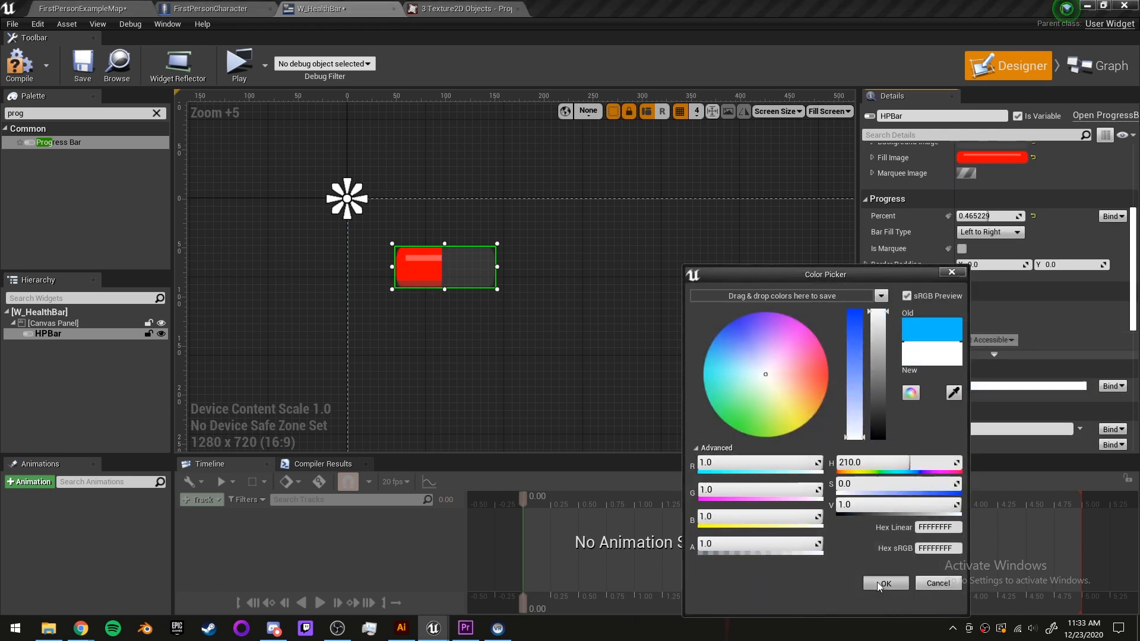
click(884, 583)
text(image)
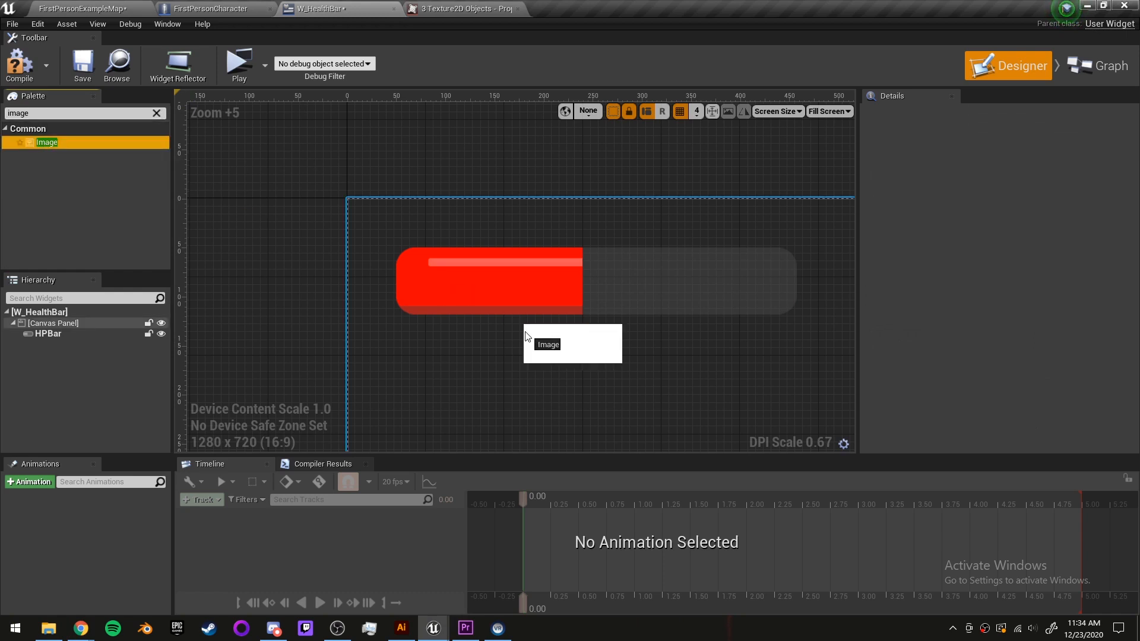
Add an Image to the canvas using the HealthBarBorder texture.
click(572, 343)
text(border)
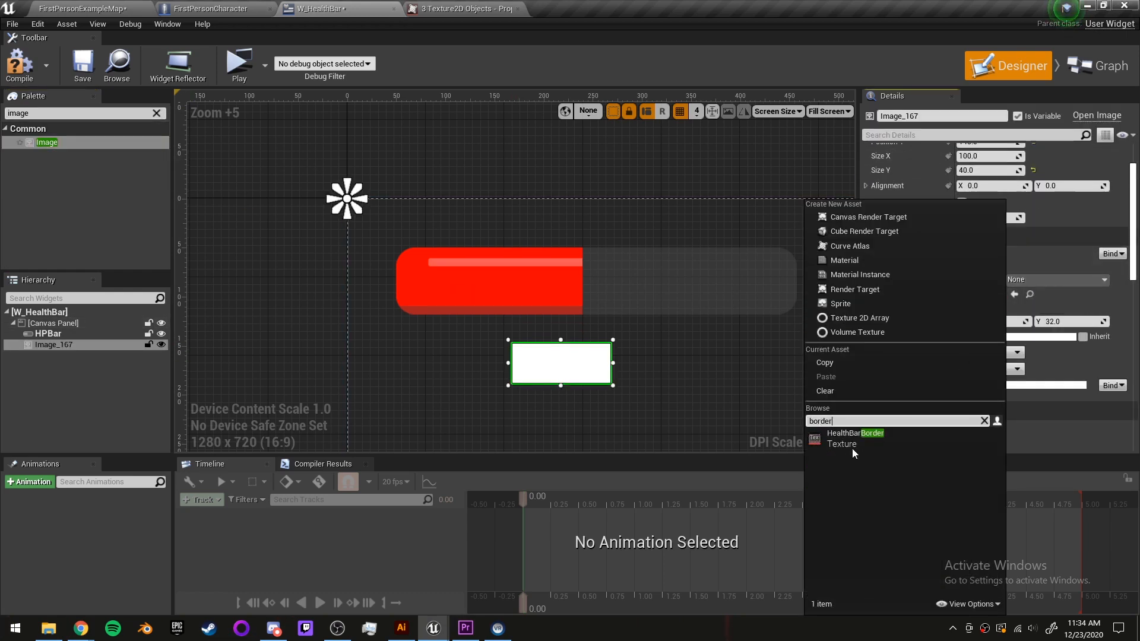
click(855, 437)
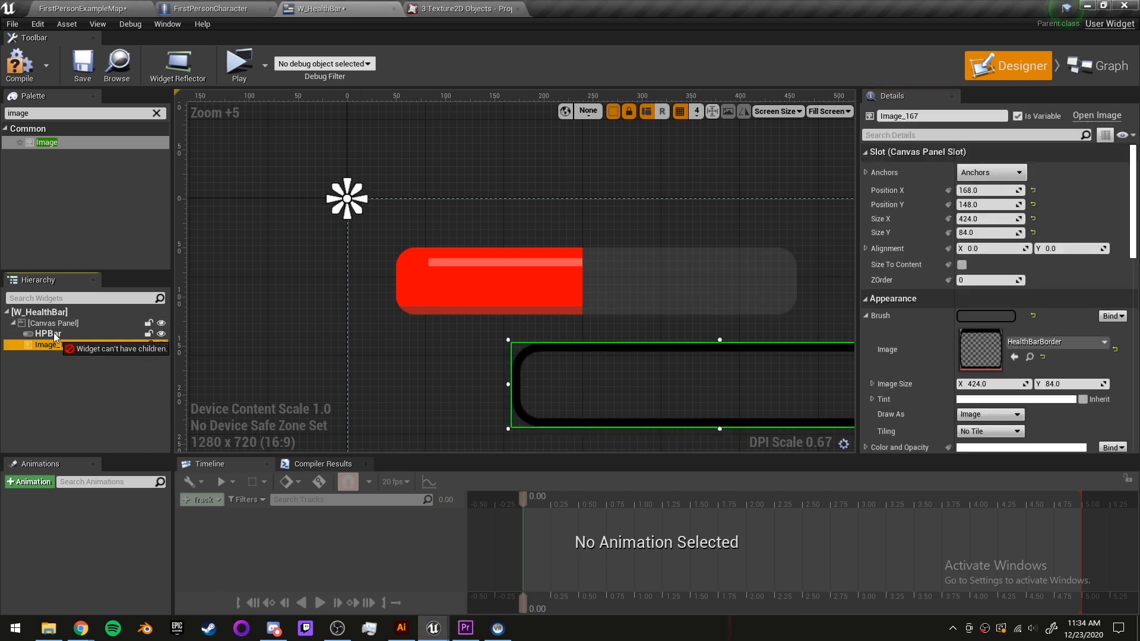
Wrap HPBar with the border in an Overlay, both set to Fill, sized 424 by 84.
right_click(49, 334)
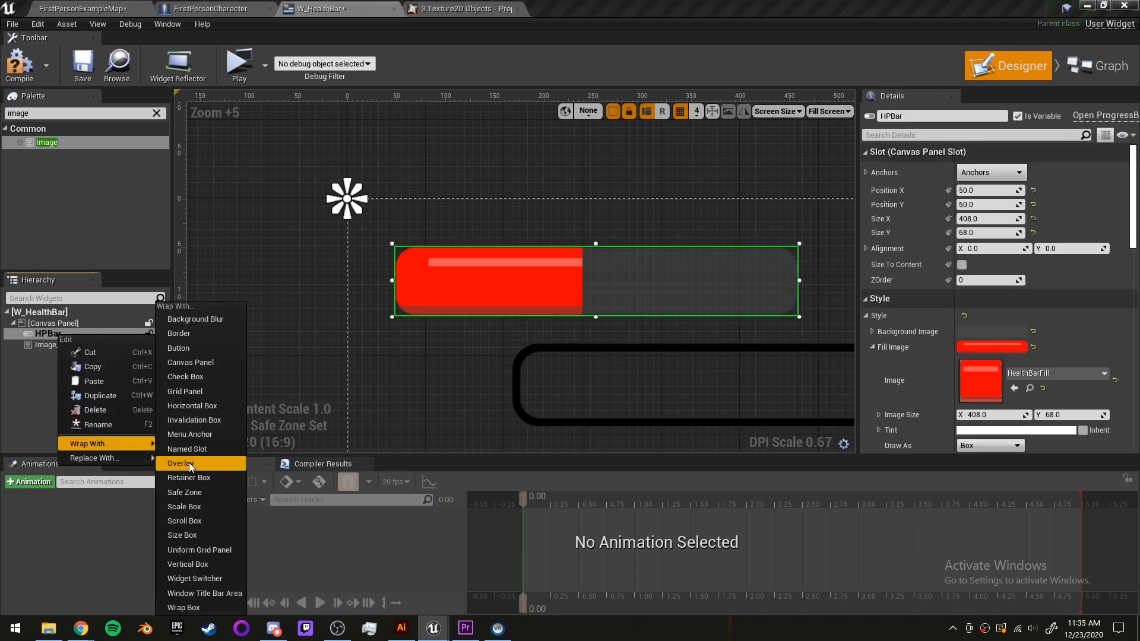
click(179, 464)
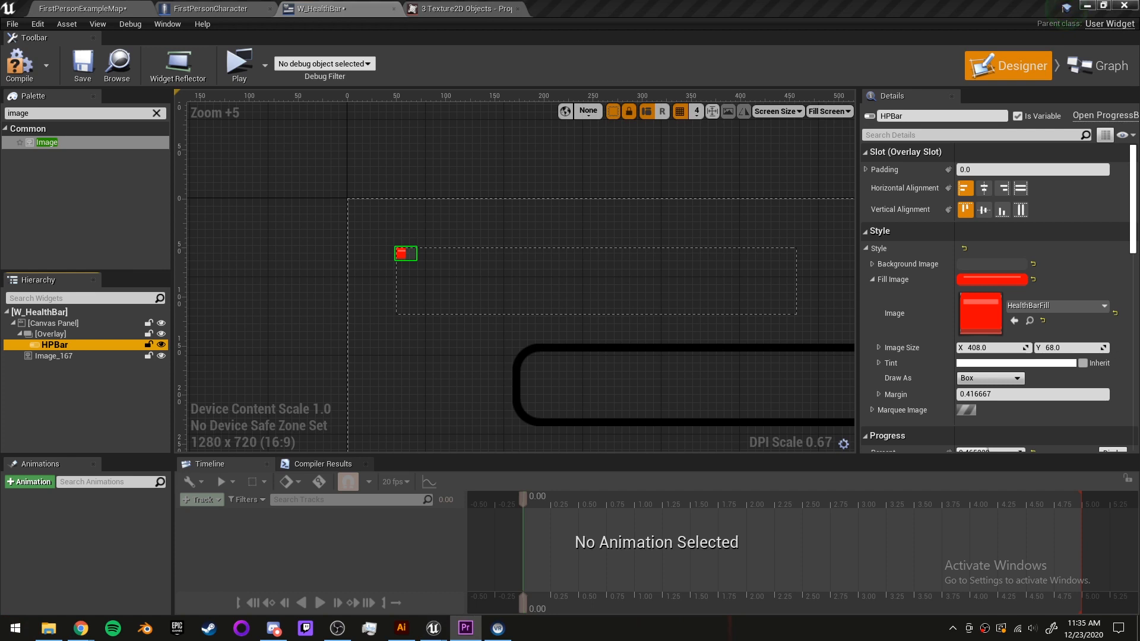
click(54, 355)
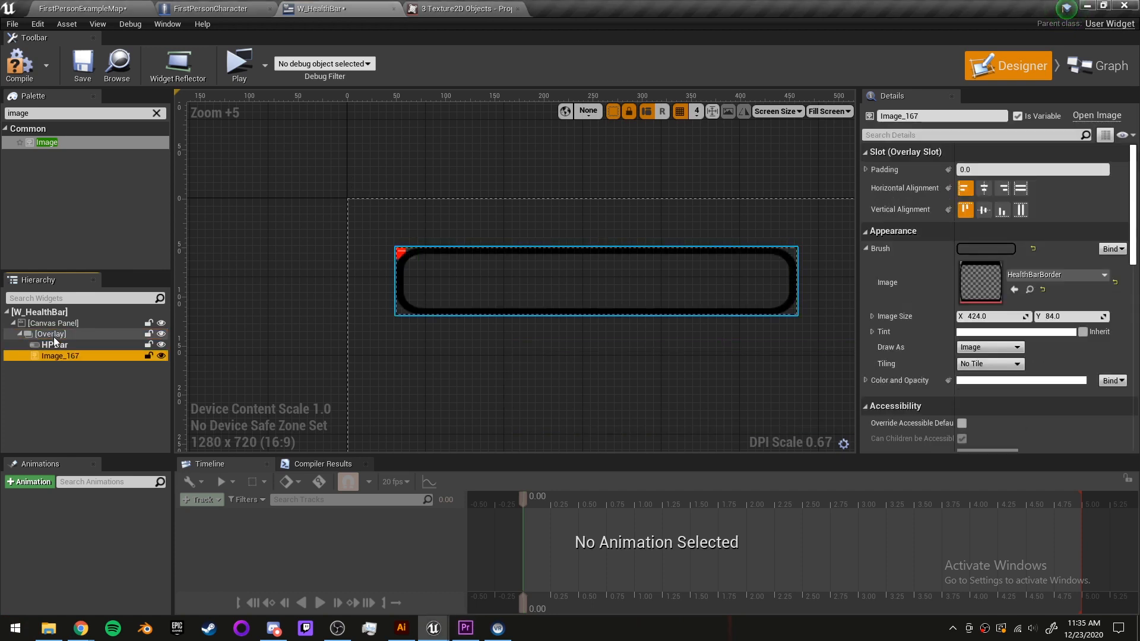
click(1020, 210)
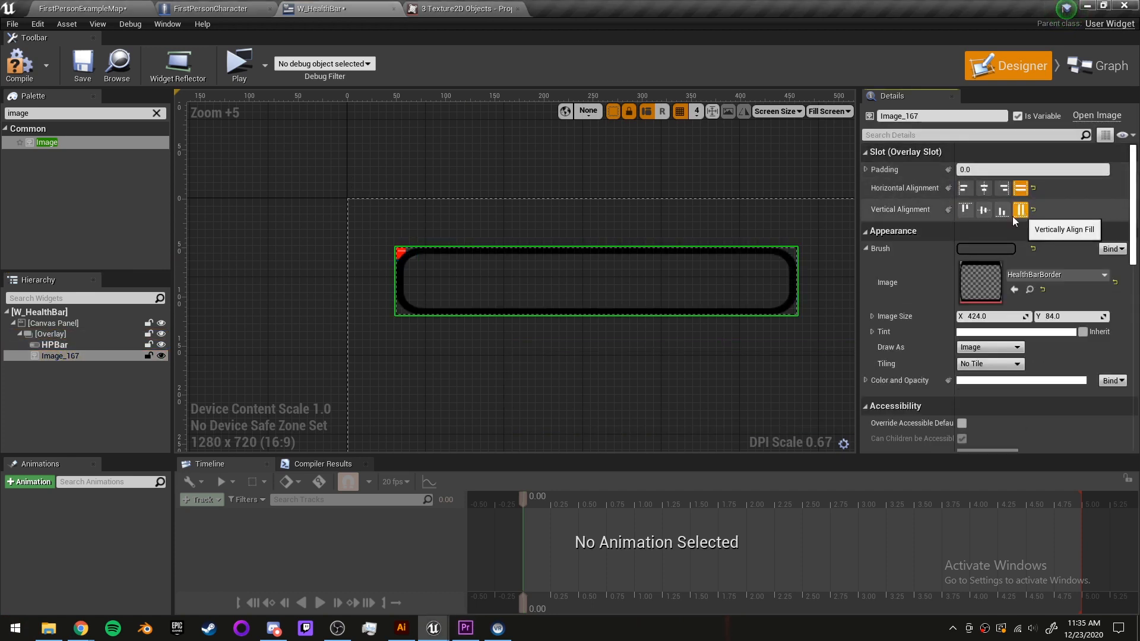
click(55, 344)
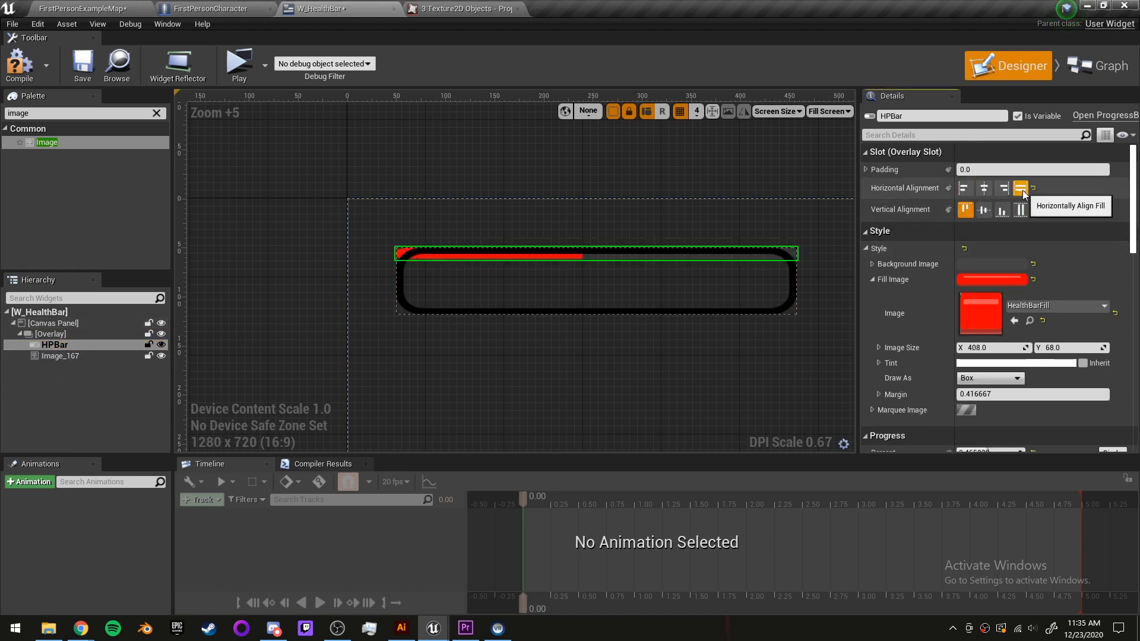
click(61, 356)
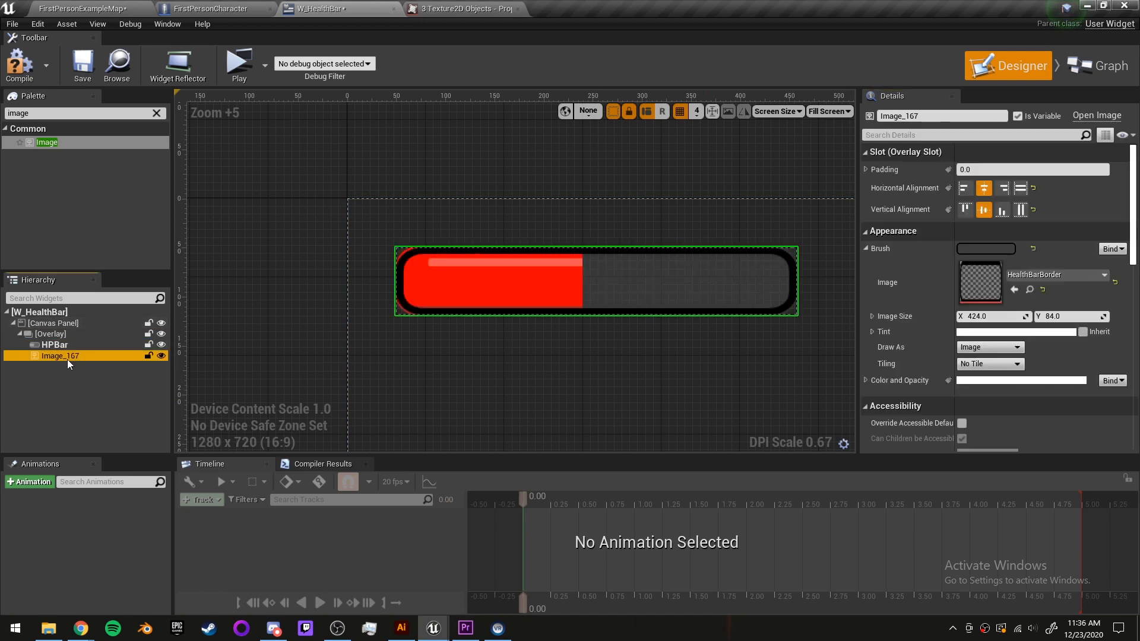
click(50, 333)
text(42)
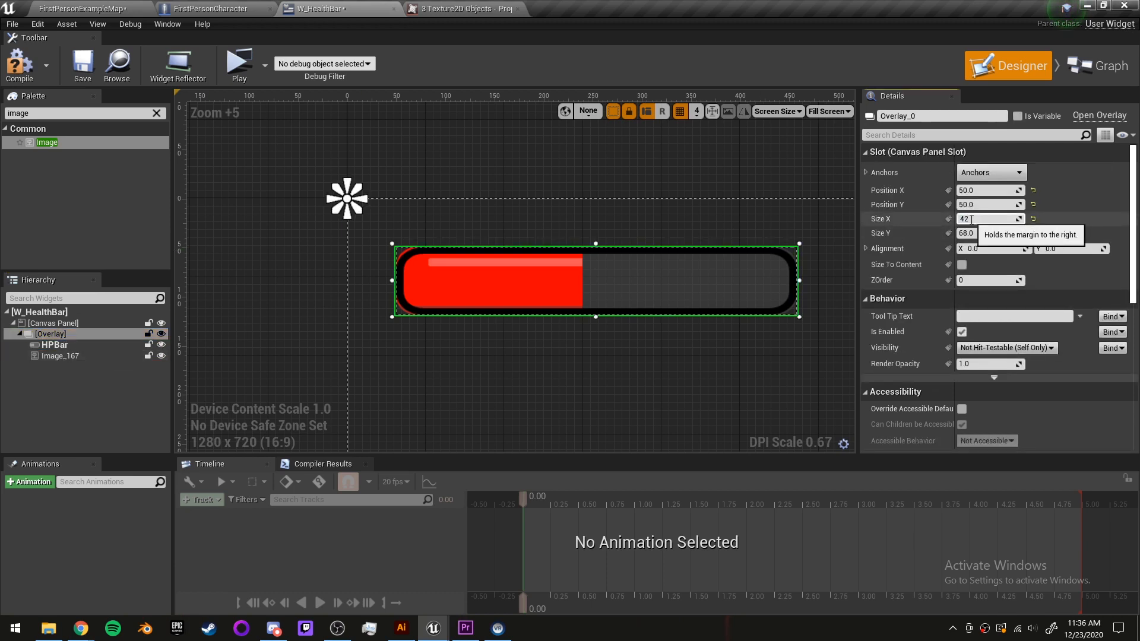
click(989, 233)
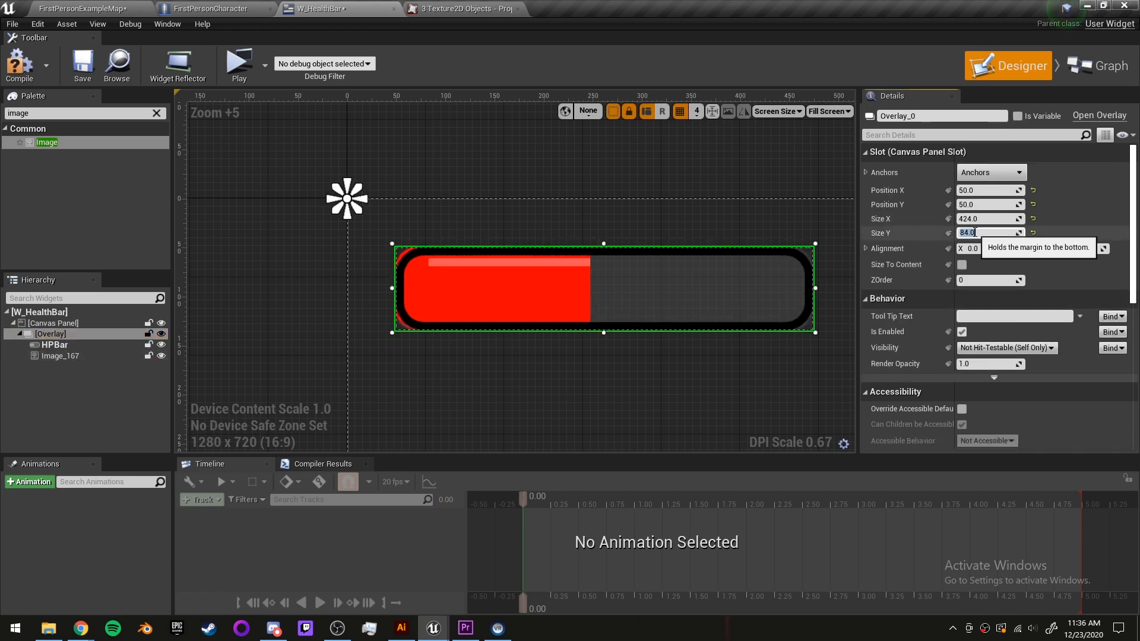
Wrap HPBar in a Size Box inside the Overlay.
right_click(56, 344)
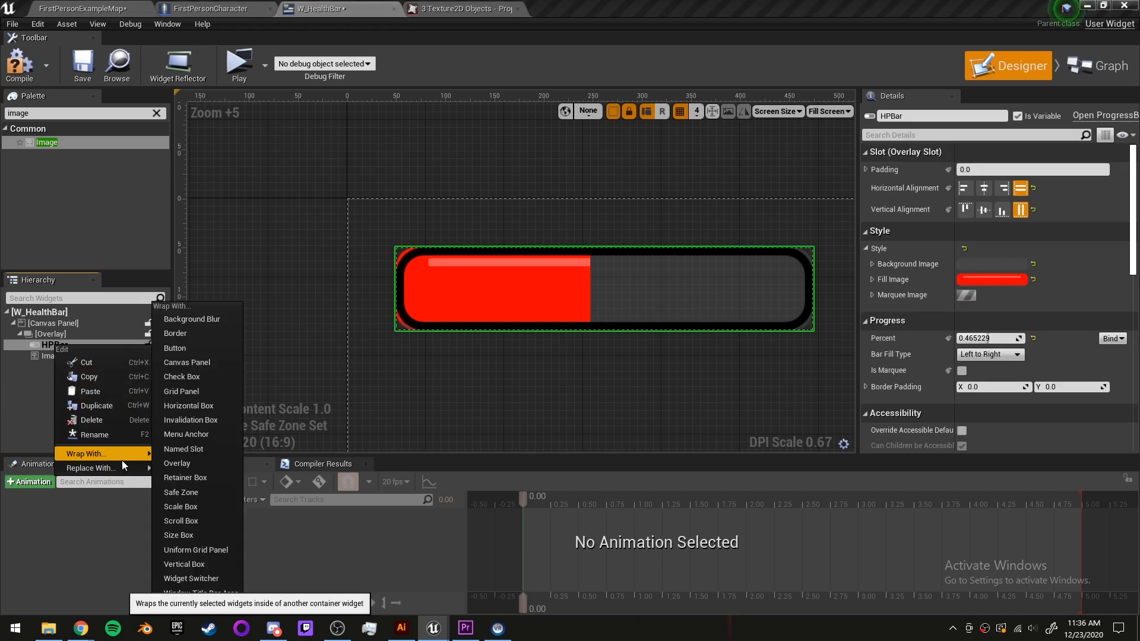
mouse_move(202, 469)
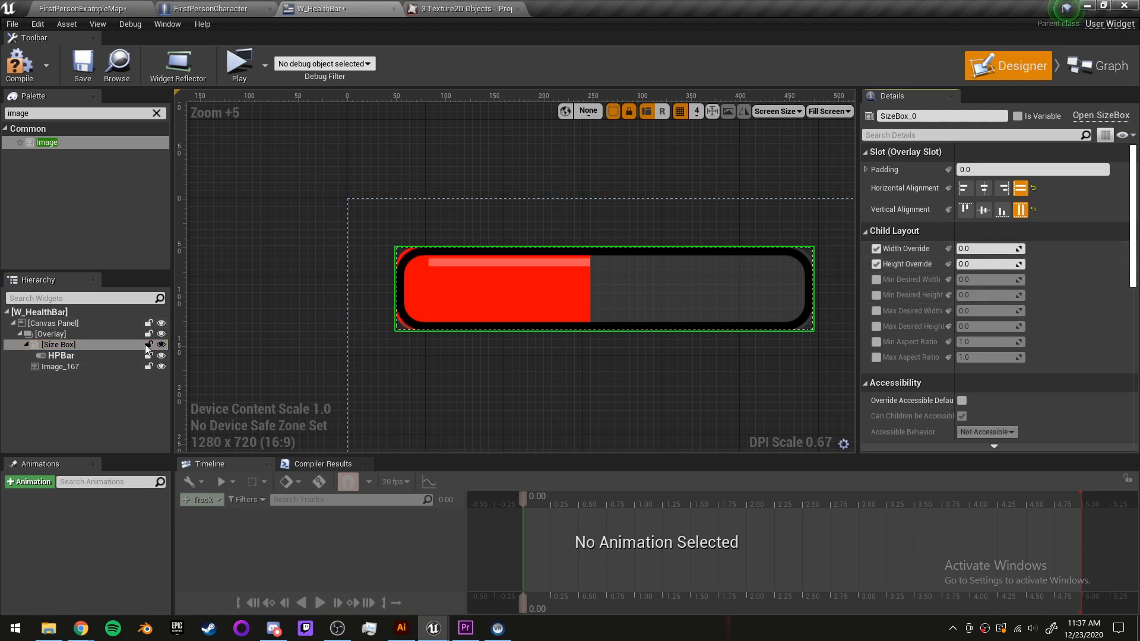
click(62, 356)
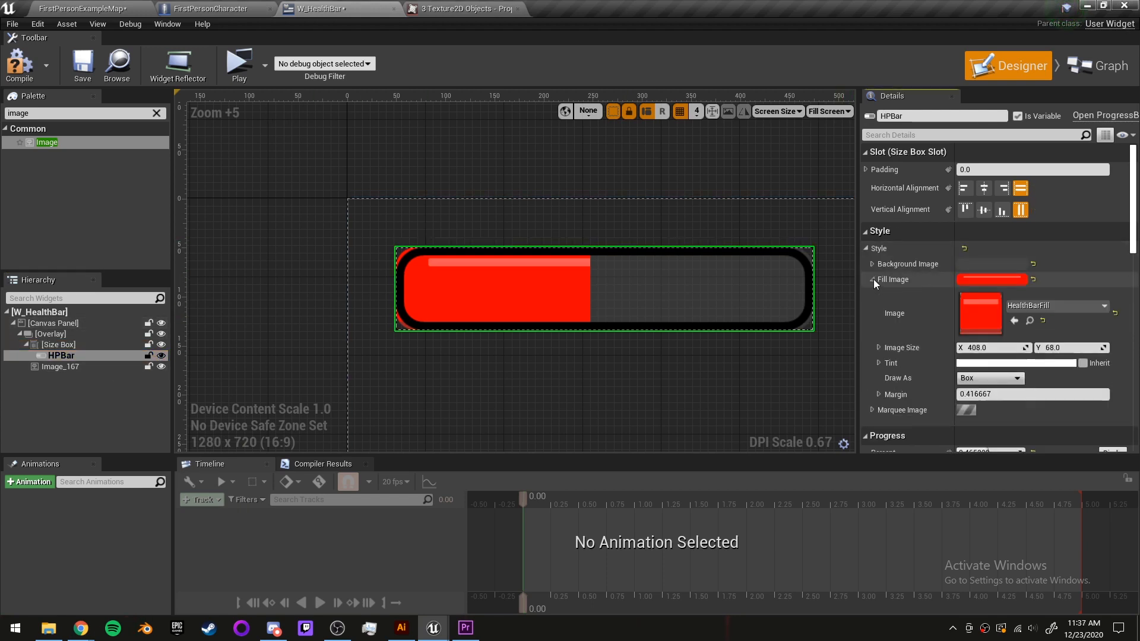
click(58, 344)
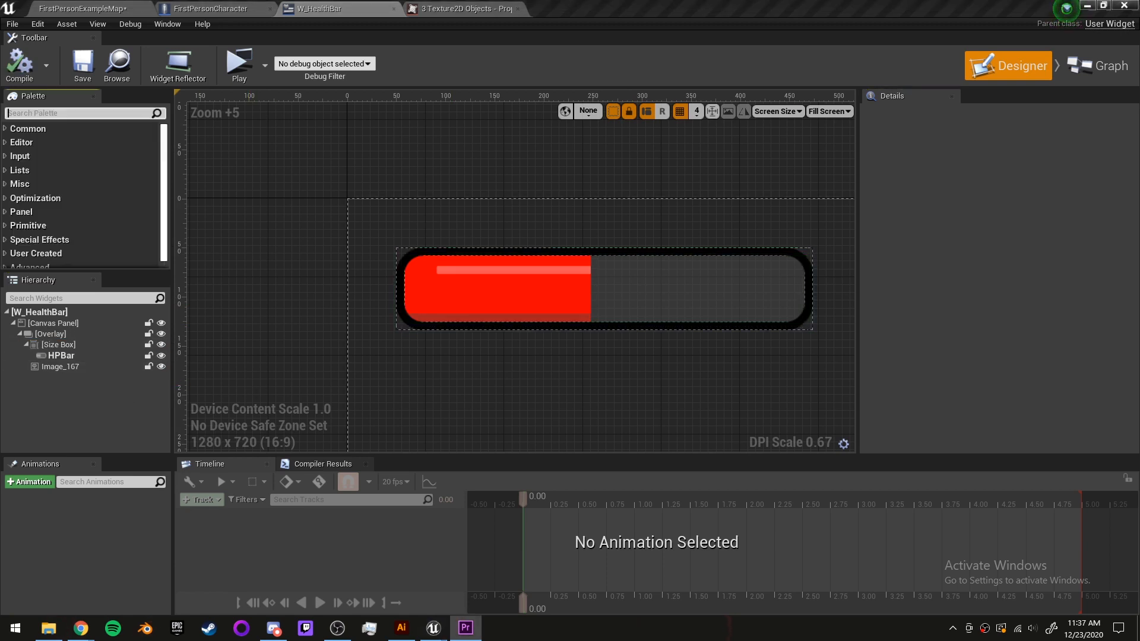
click(58, 356)
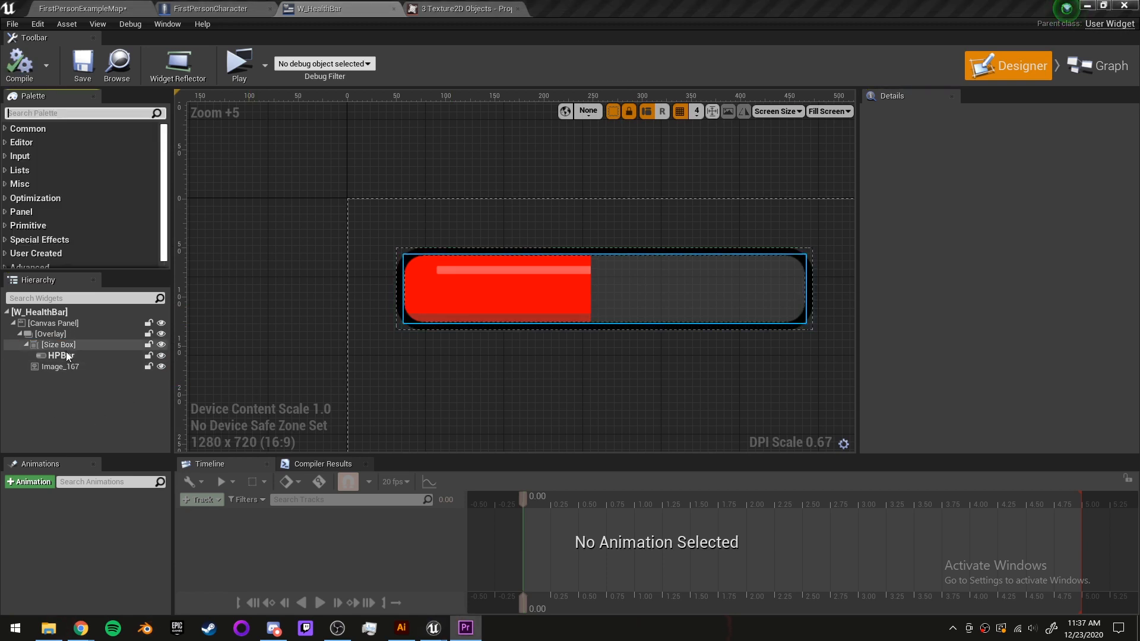
Set HPBar's Percent to about 0.7.
click(59, 355)
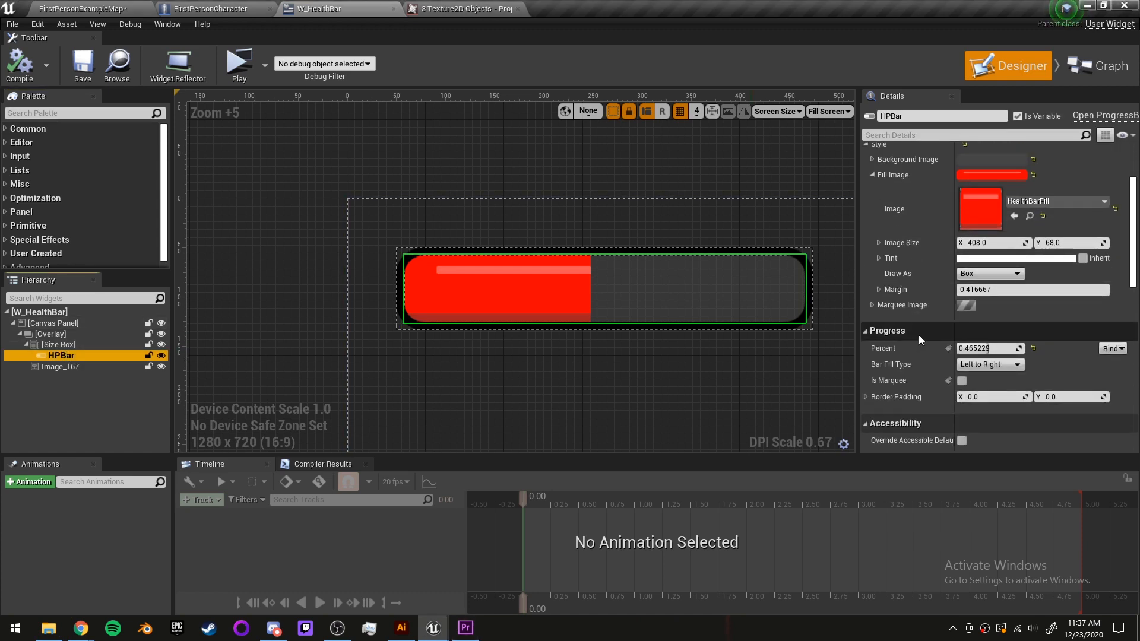
text(0.698113)
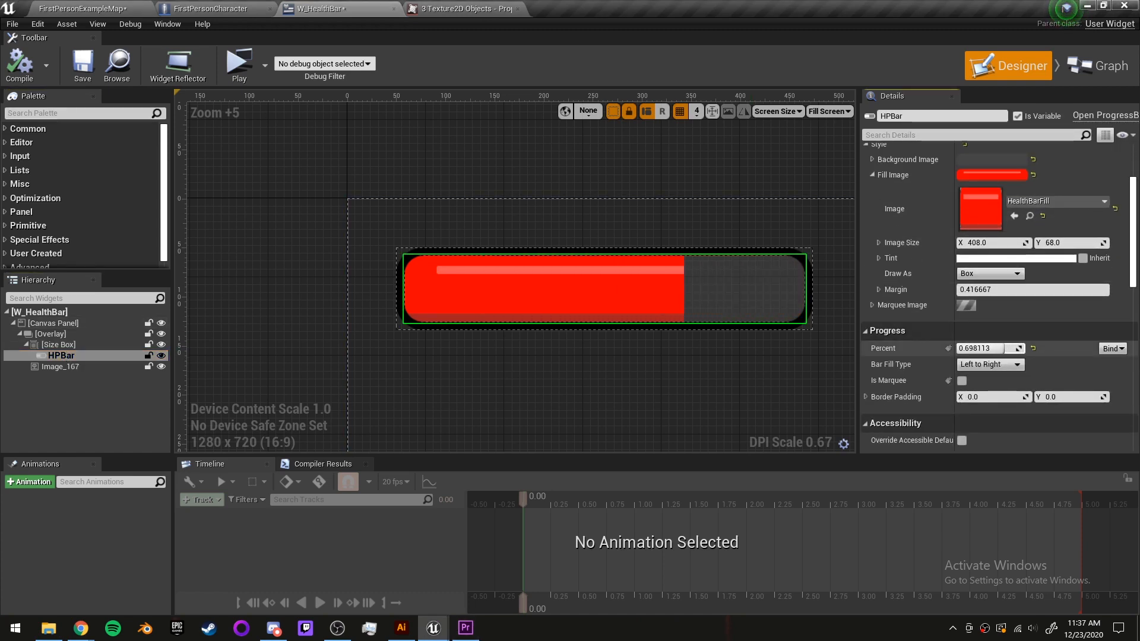
text(0.715364)
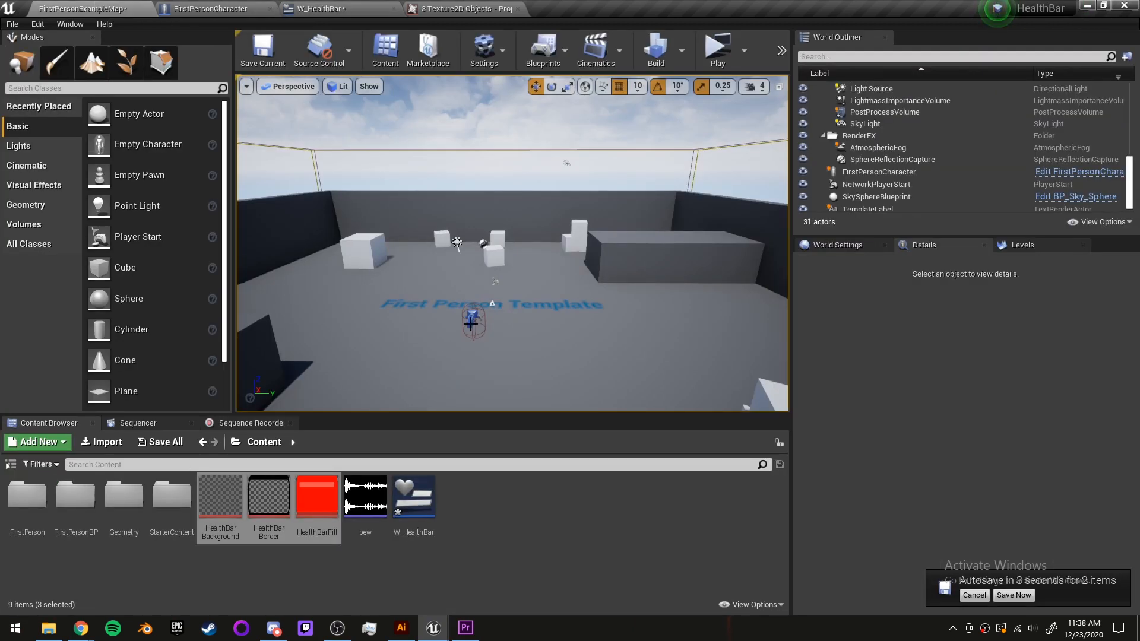
In FirstPersonCharacter's graph, create W_HealthBar, store it in a variable, and add it to viewport.
click(211, 8)
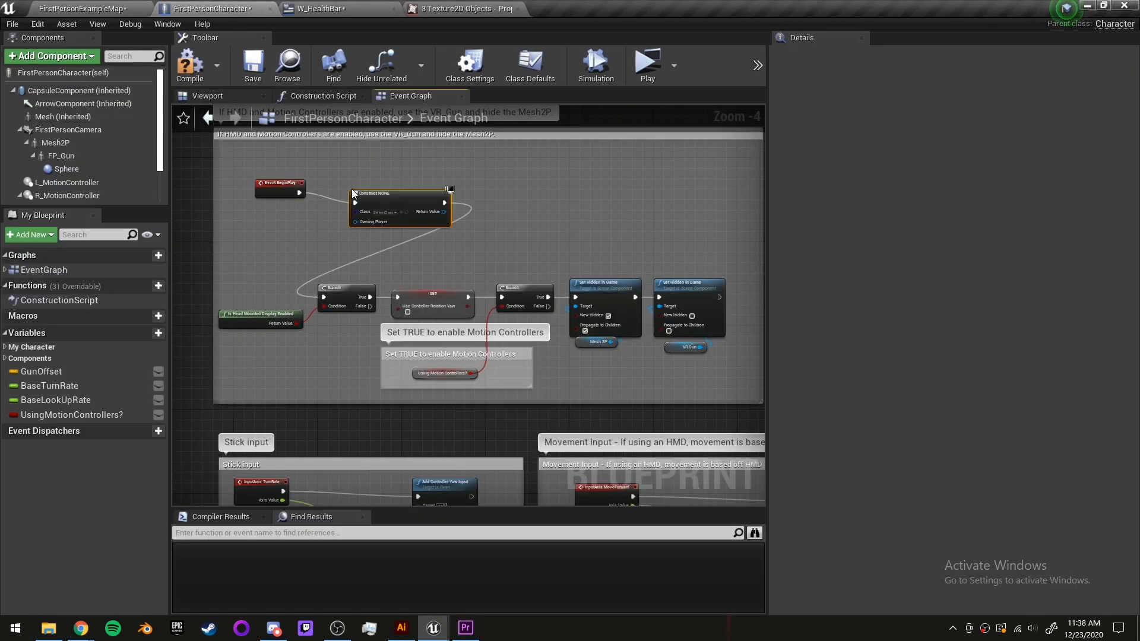
click(399, 214)
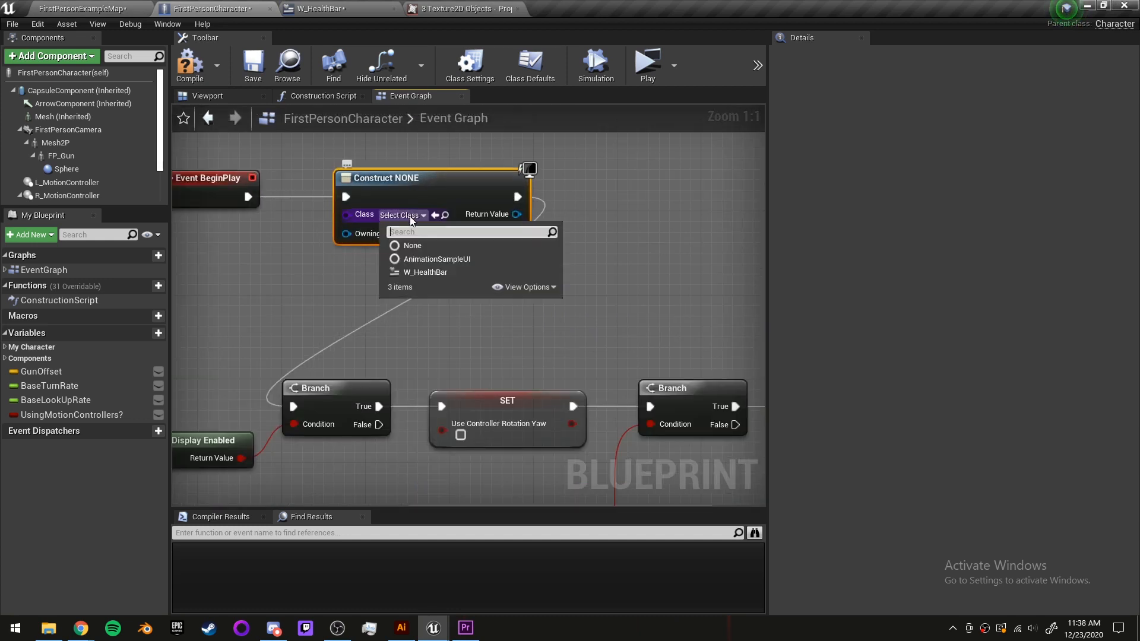
click(425, 272)
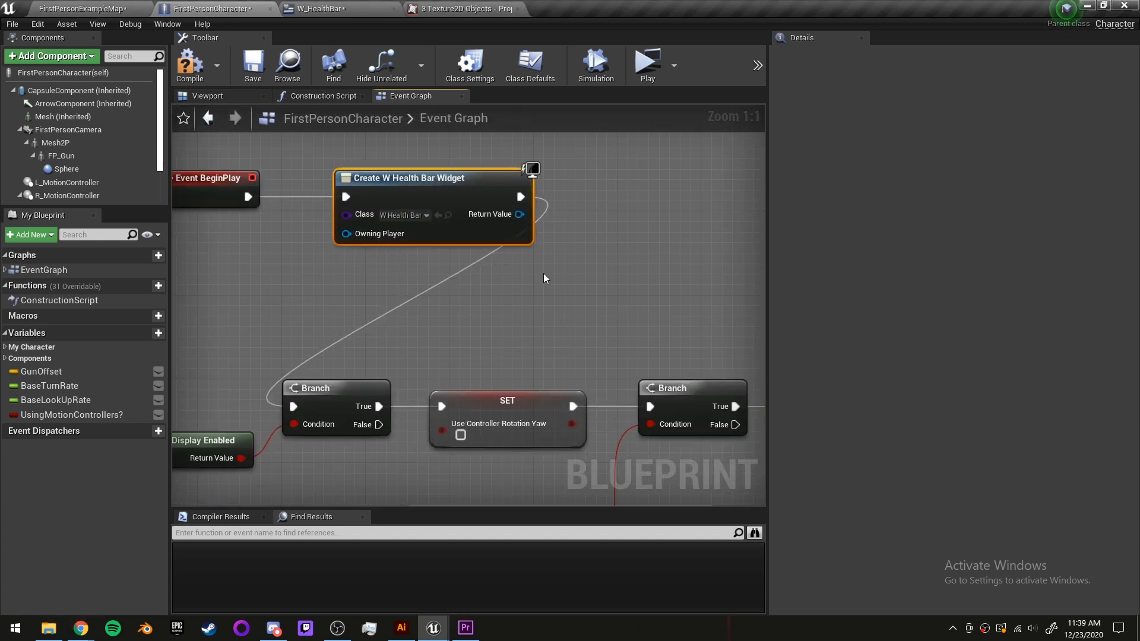
drag(518, 214, 556, 260)
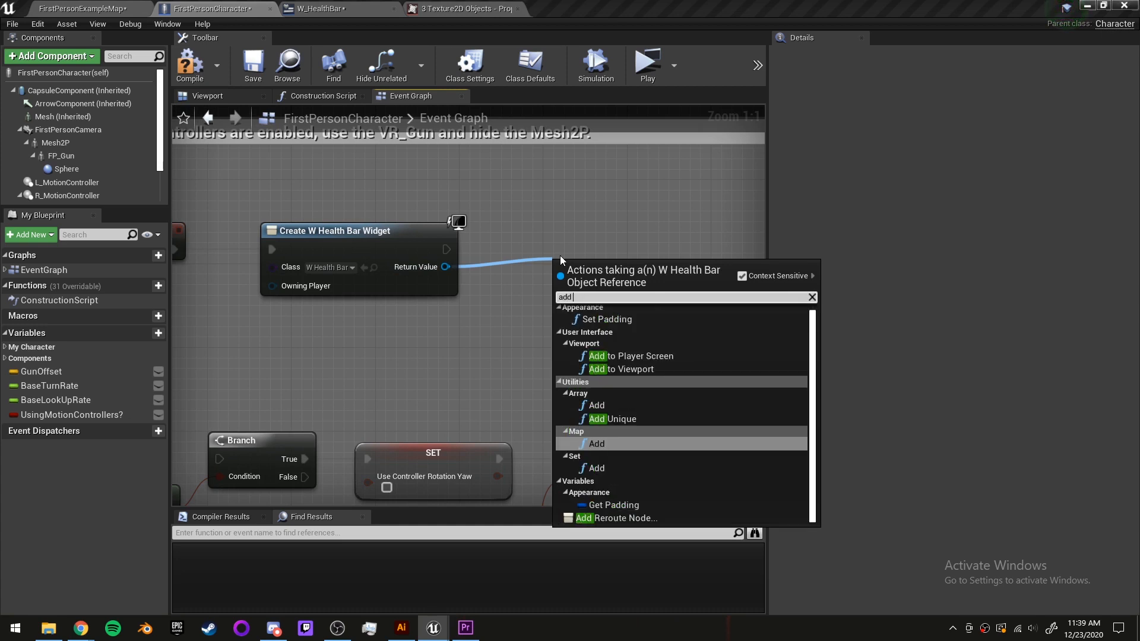
click(622, 369)
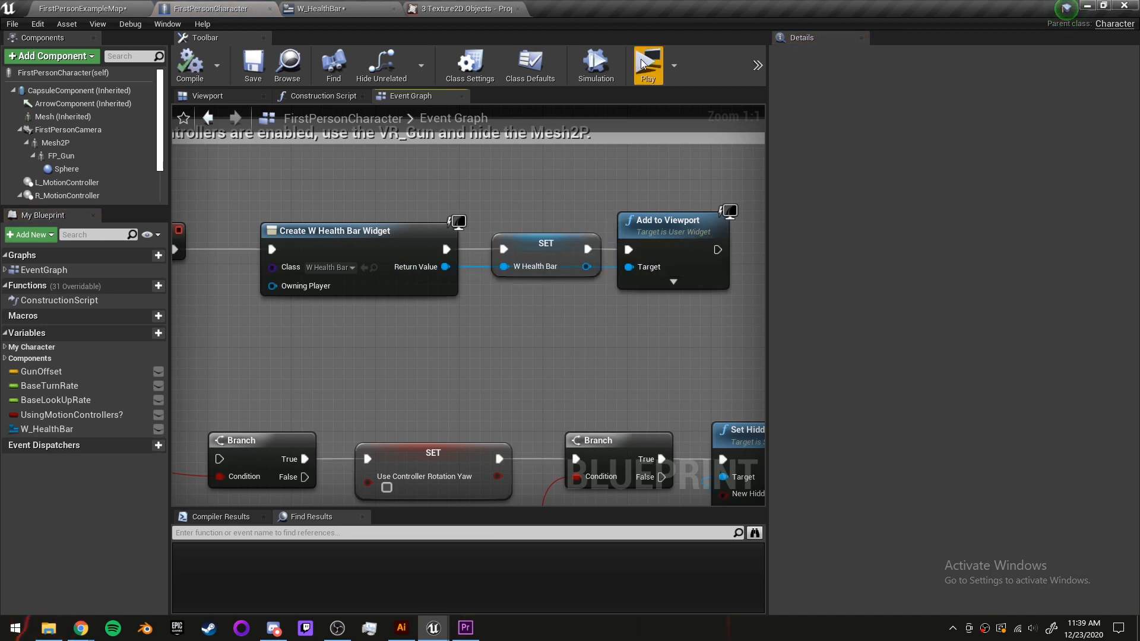
click(645, 62)
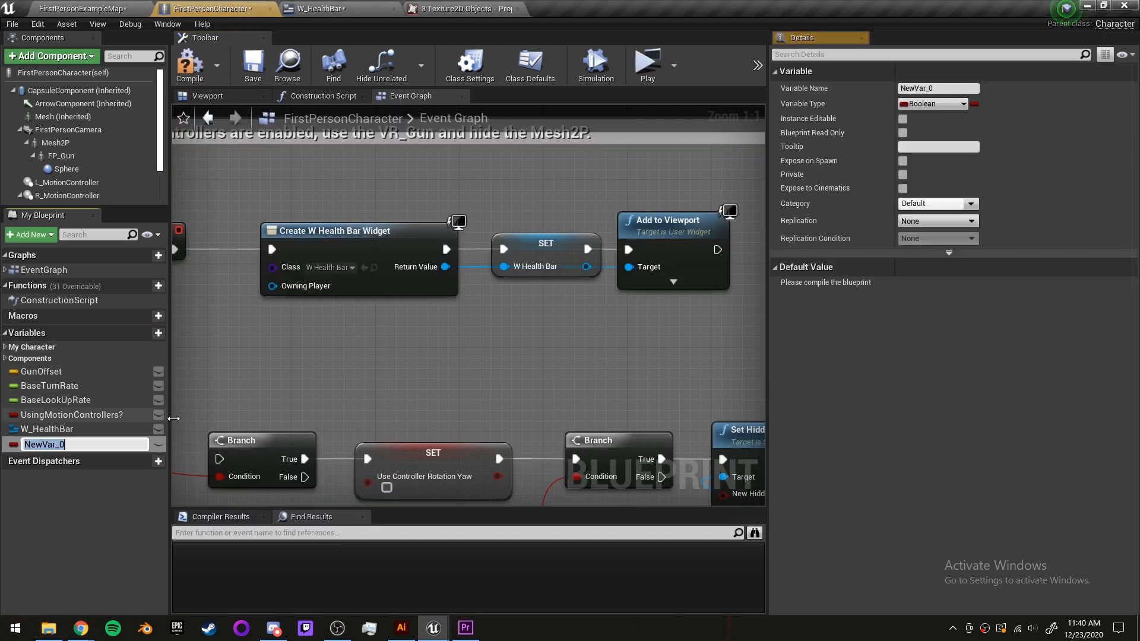
Create float variables maxHealth and currentHealth, giving maxHealth a default value of 100.
text(maxHealth)
text(c)
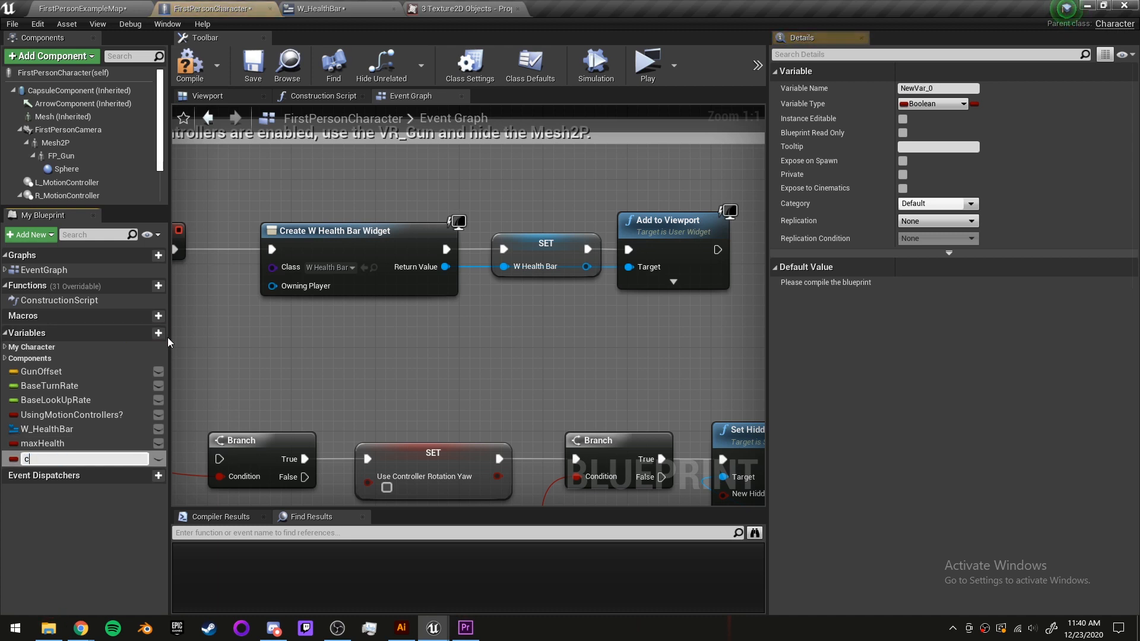
text(urrentHealth)
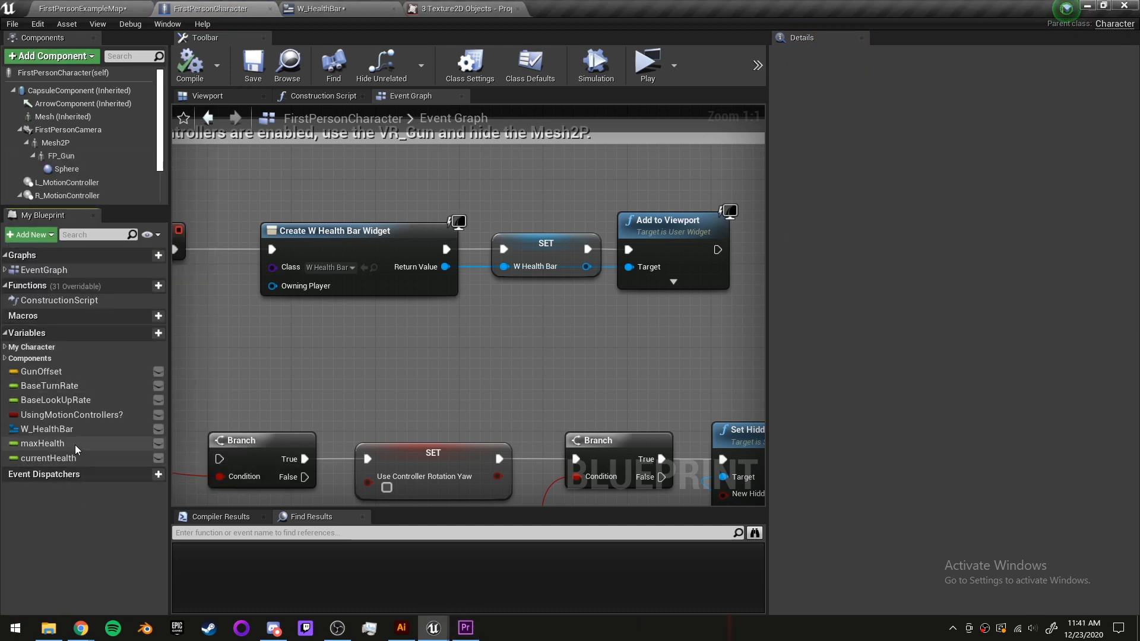
click(43, 443)
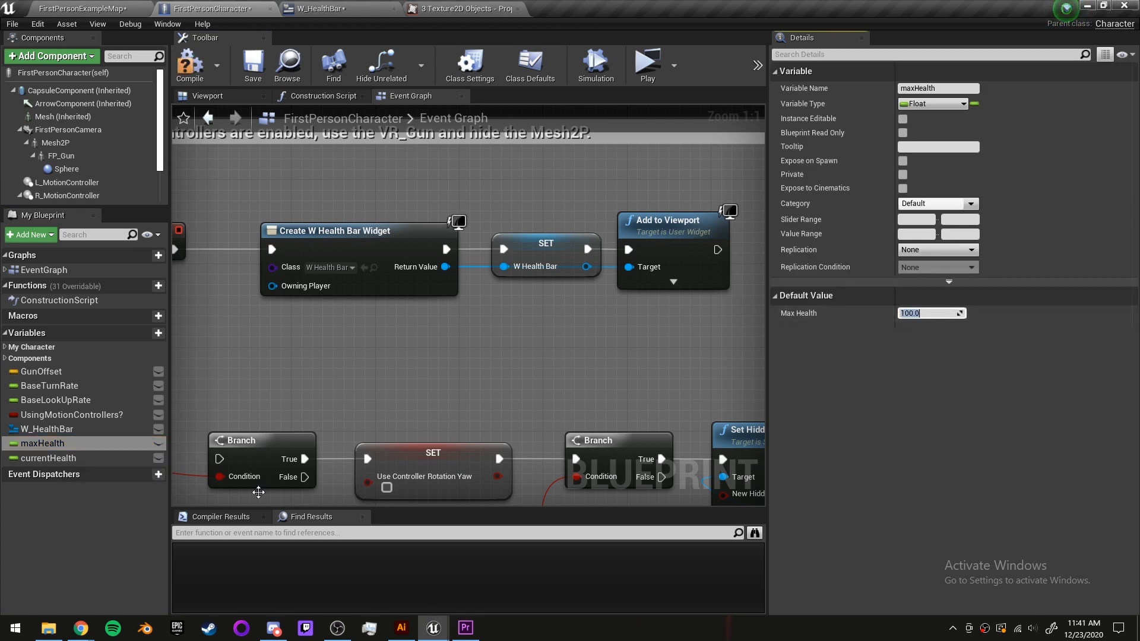
click(50, 458)
text(AdjustHP)
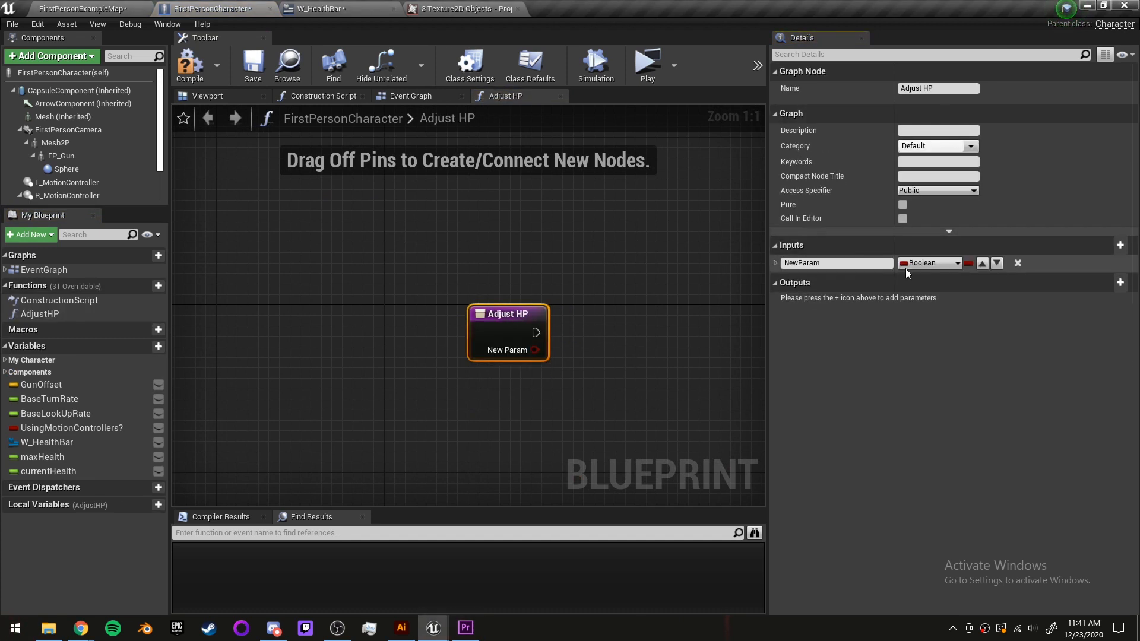
Make Amount a float and set currentHealth to Amount plus currentHealth, clamped between 0 and maxHealth.
click(929, 263)
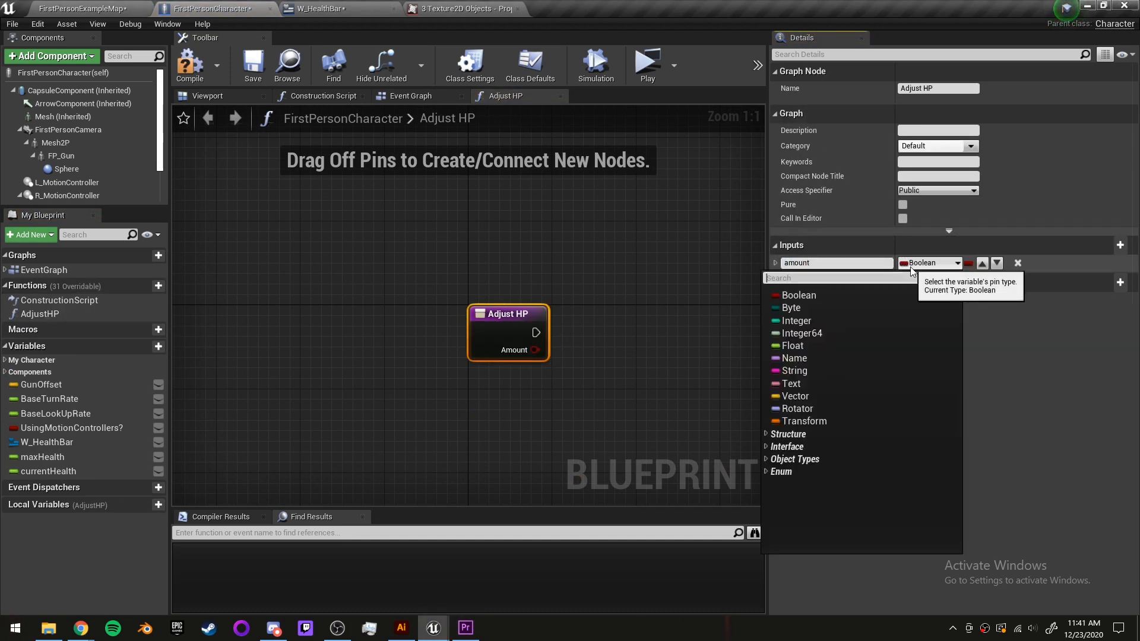
click(44, 471)
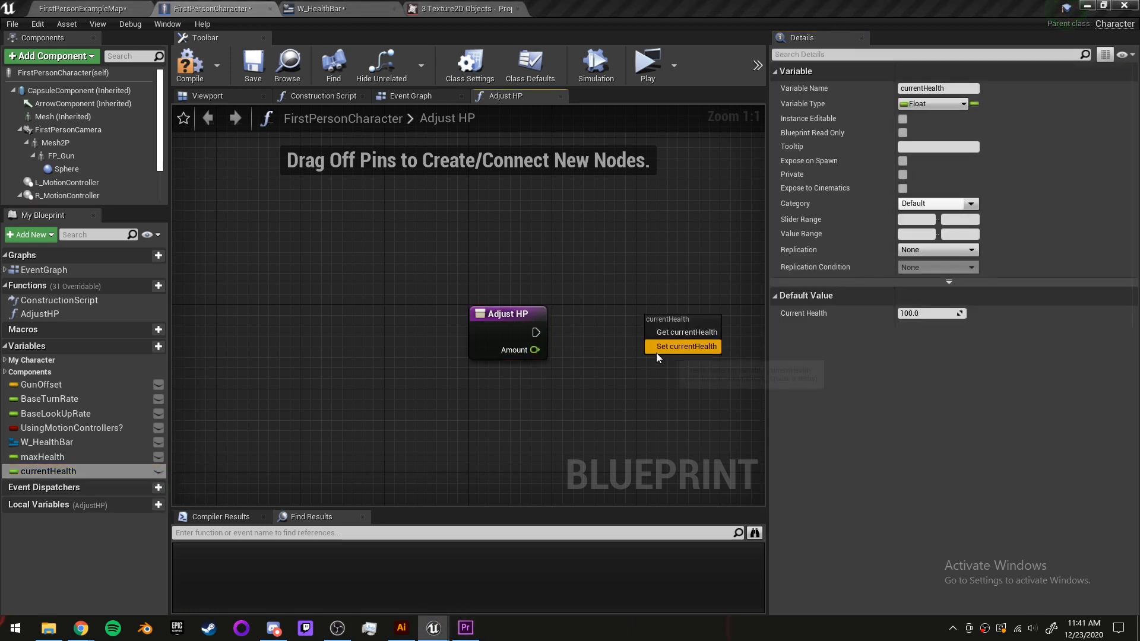
click(687, 347)
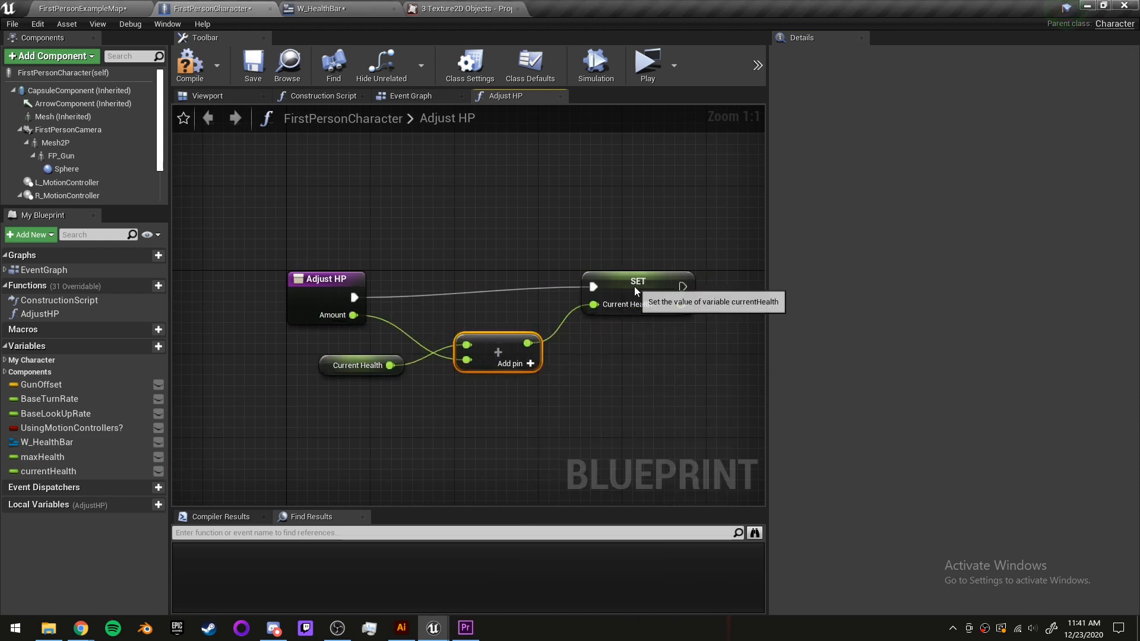
click(637, 282)
text(clamp)
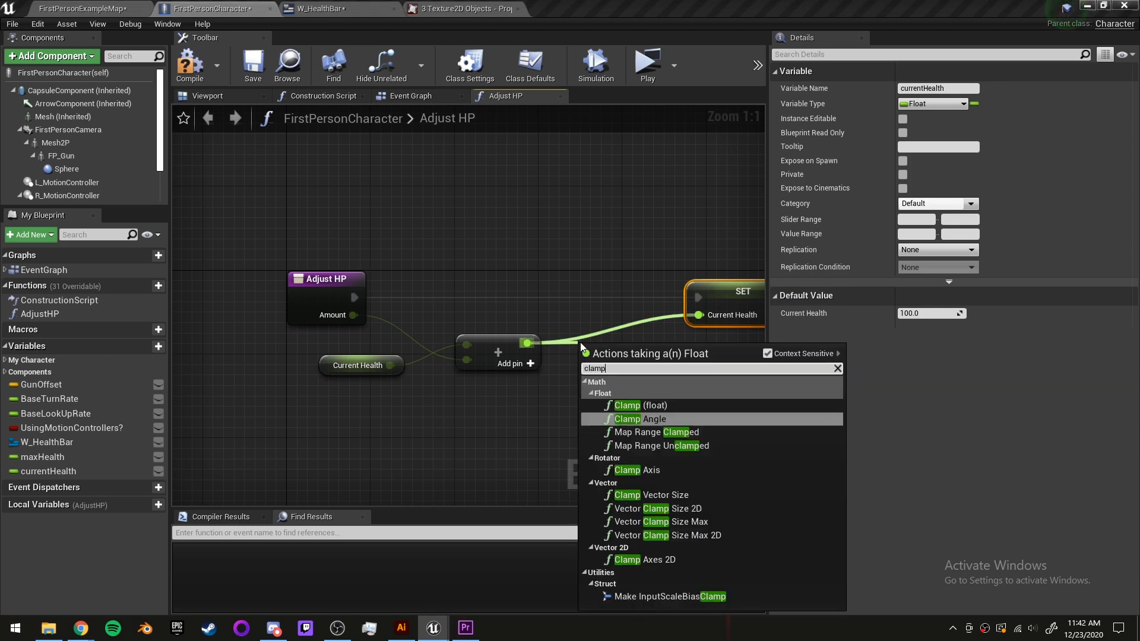
click(639, 405)
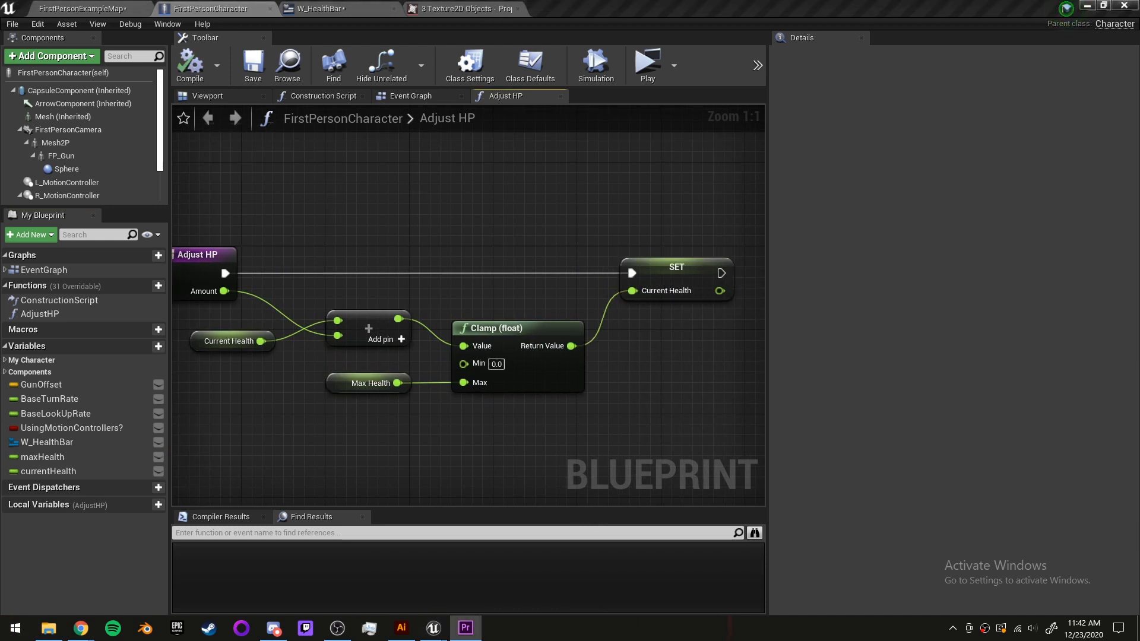
Switch to W_HealthBar, select the HPBar progress bar, and show the widget's Event Graph.
click(318, 7)
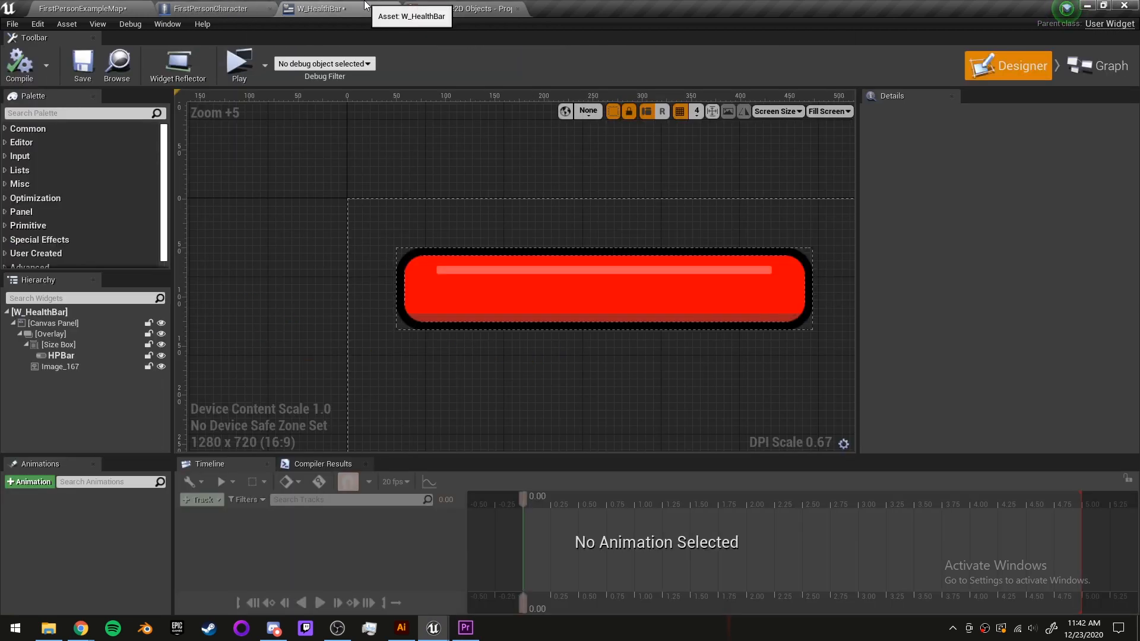
click(60, 366)
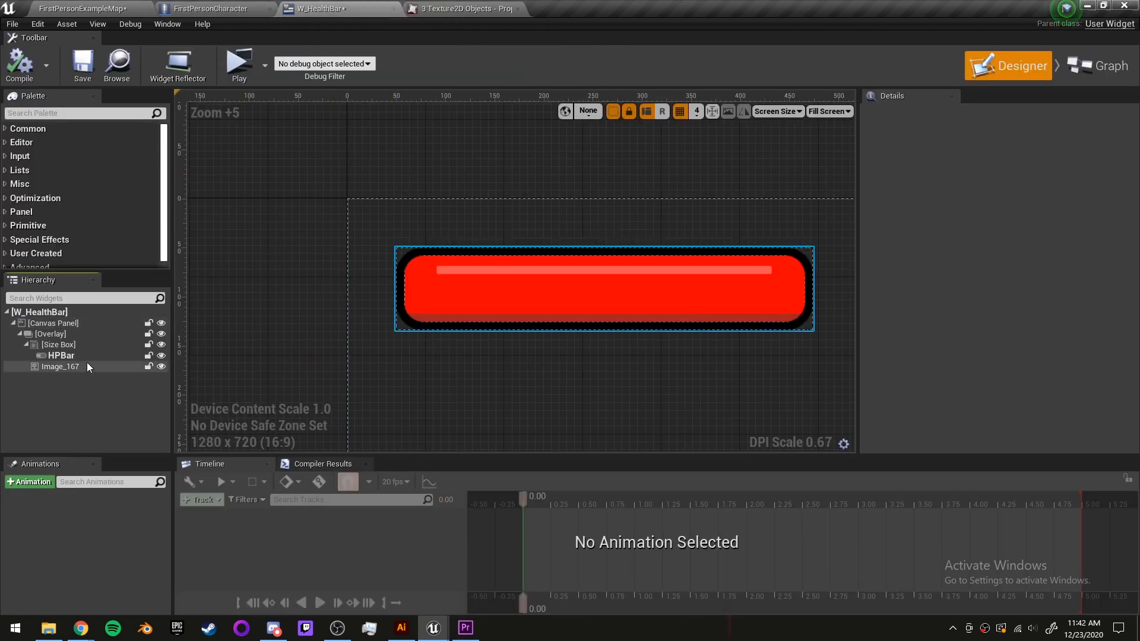
click(62, 356)
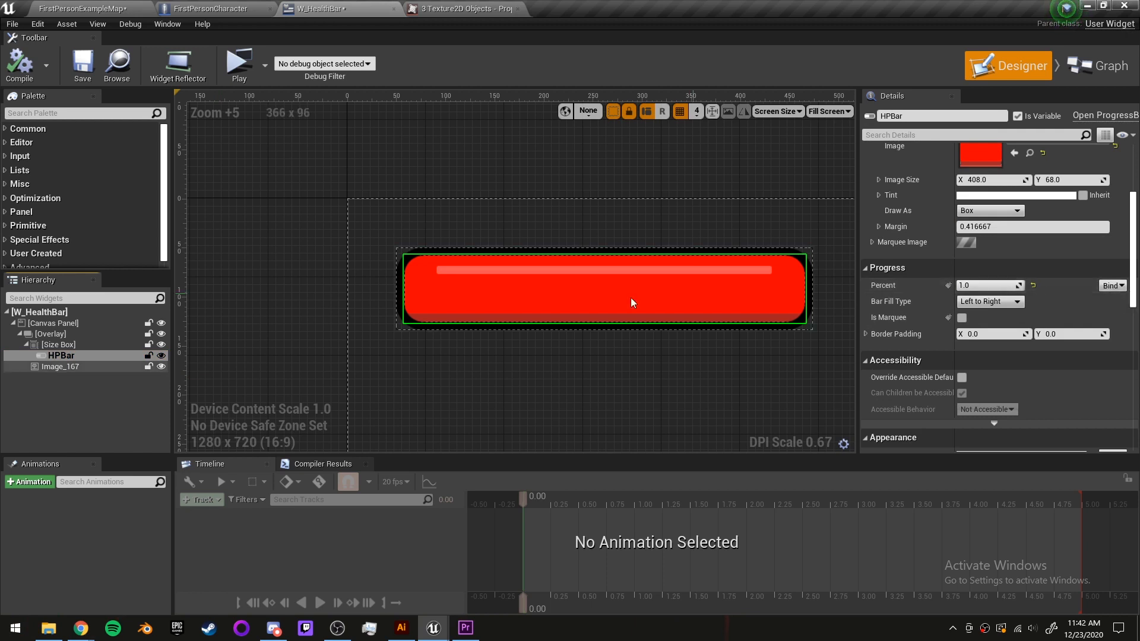
click(1098, 51)
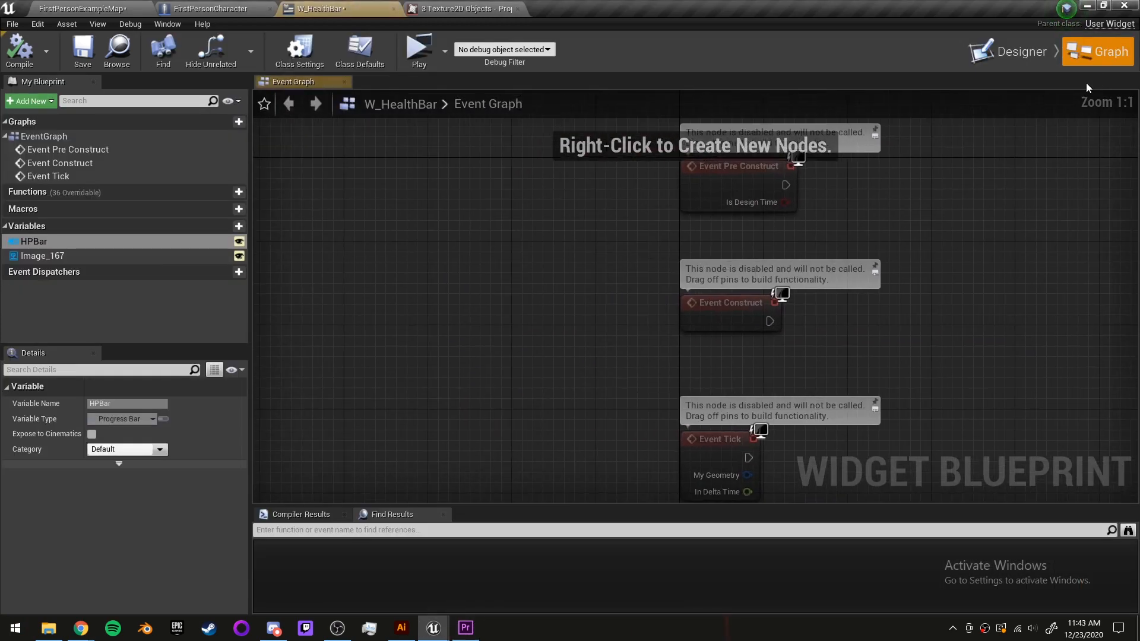
Add an UpdateHPBar function with a Player input, dividing its Current Health by Max Health into HPBar's percent.
click(239, 192)
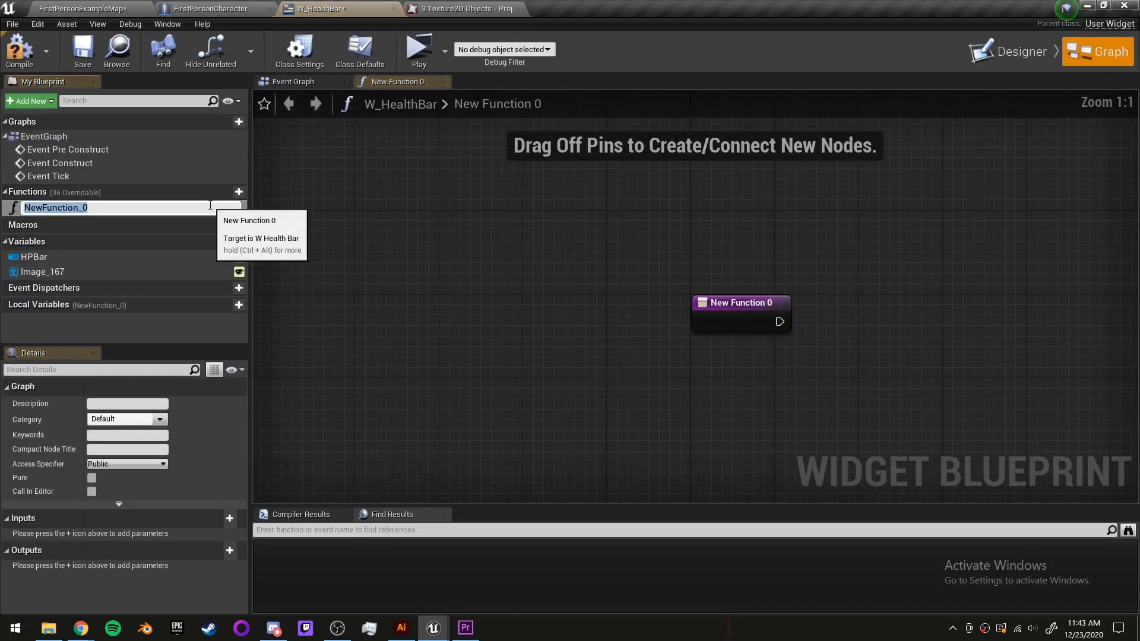
text(UpdateHPBar)
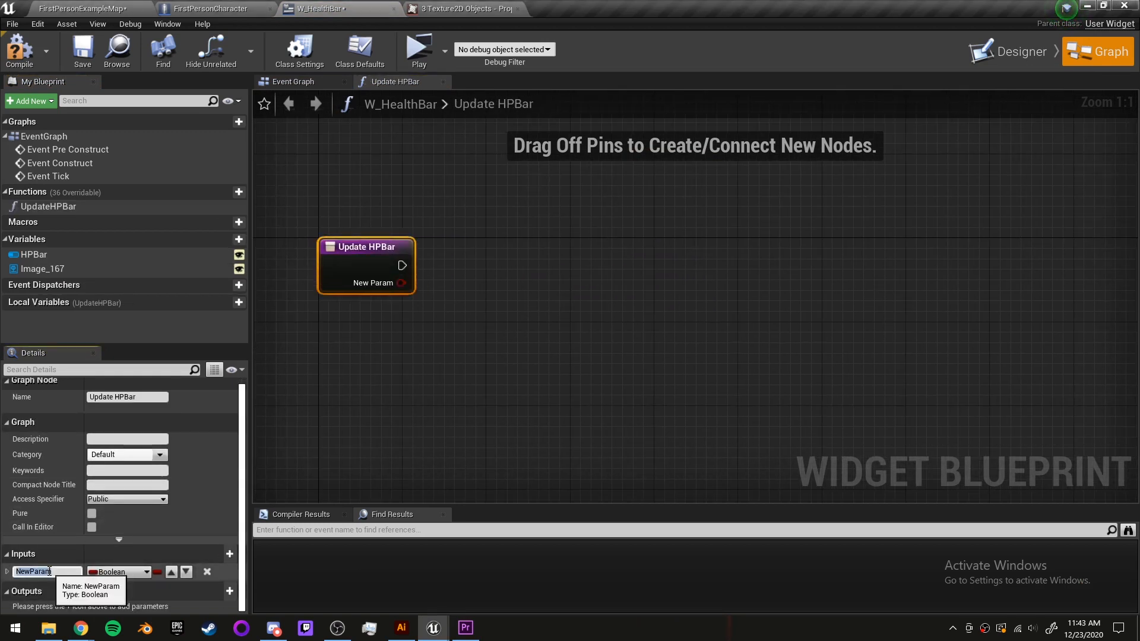
click(117, 571)
text(cur)
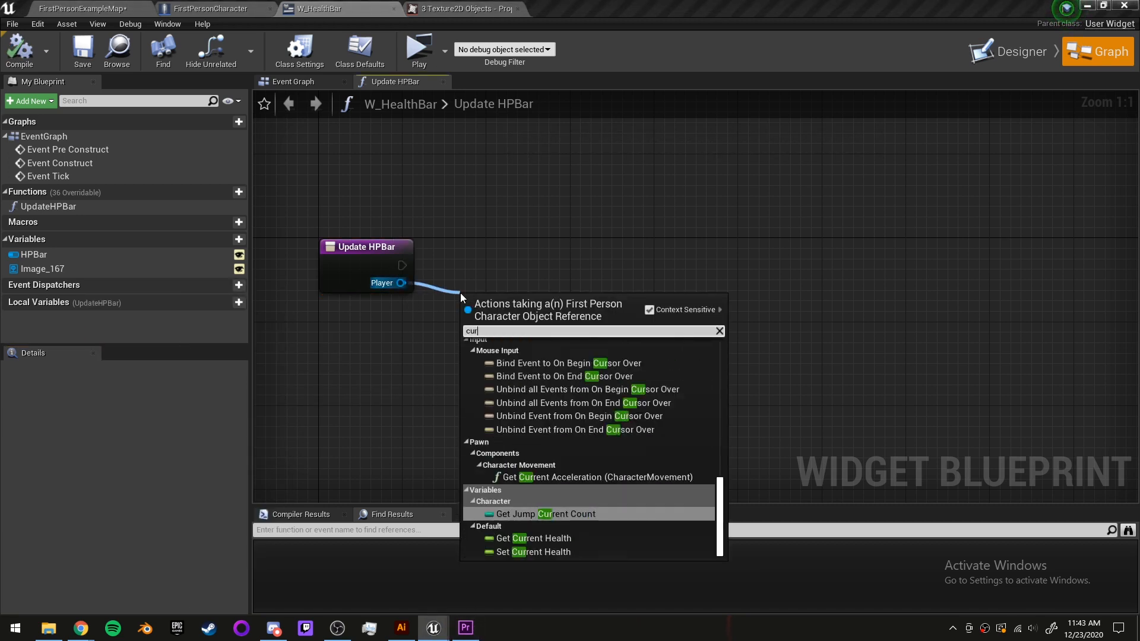
click(539, 538)
text(max heal)
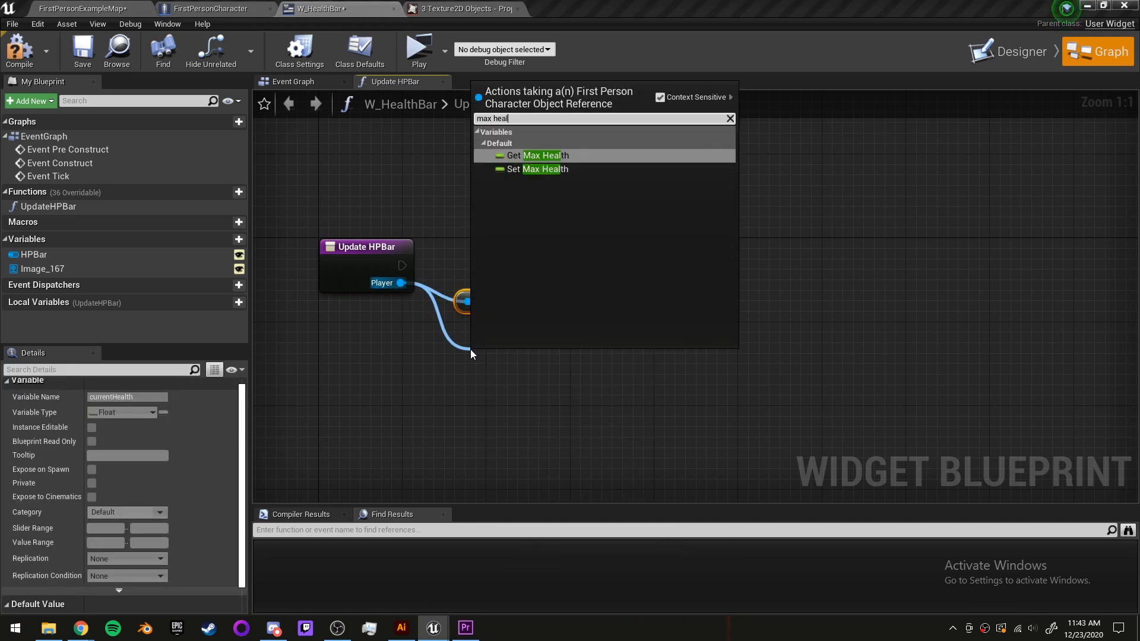
click(541, 155)
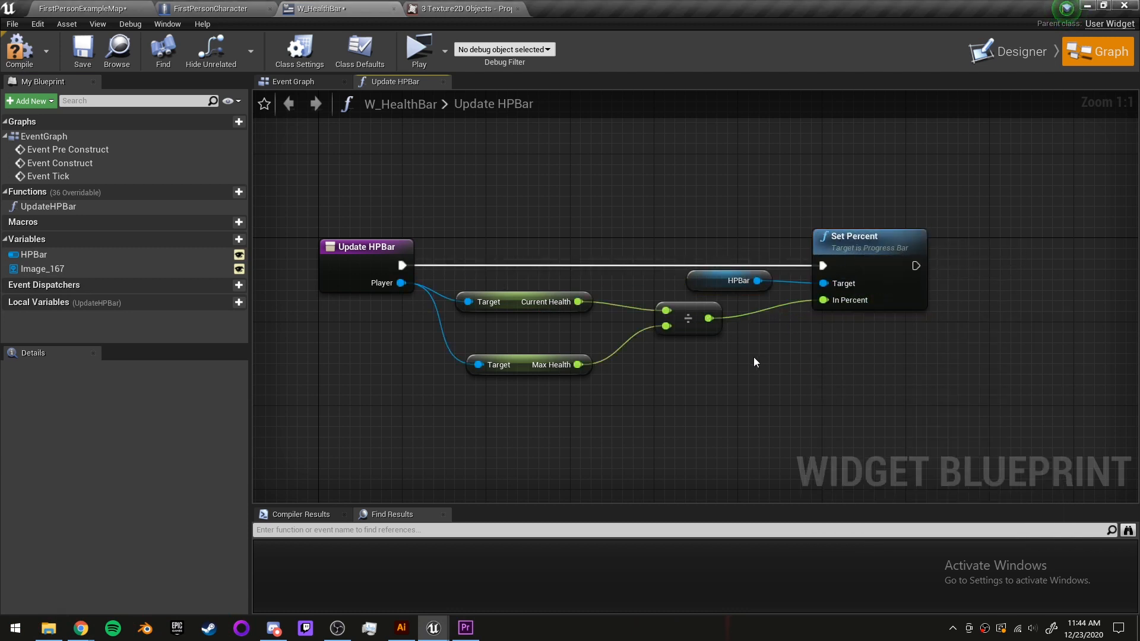
In Adjust HP, call Update HPBar on the W_HealthBar variable with Self as Player.
click(212, 8)
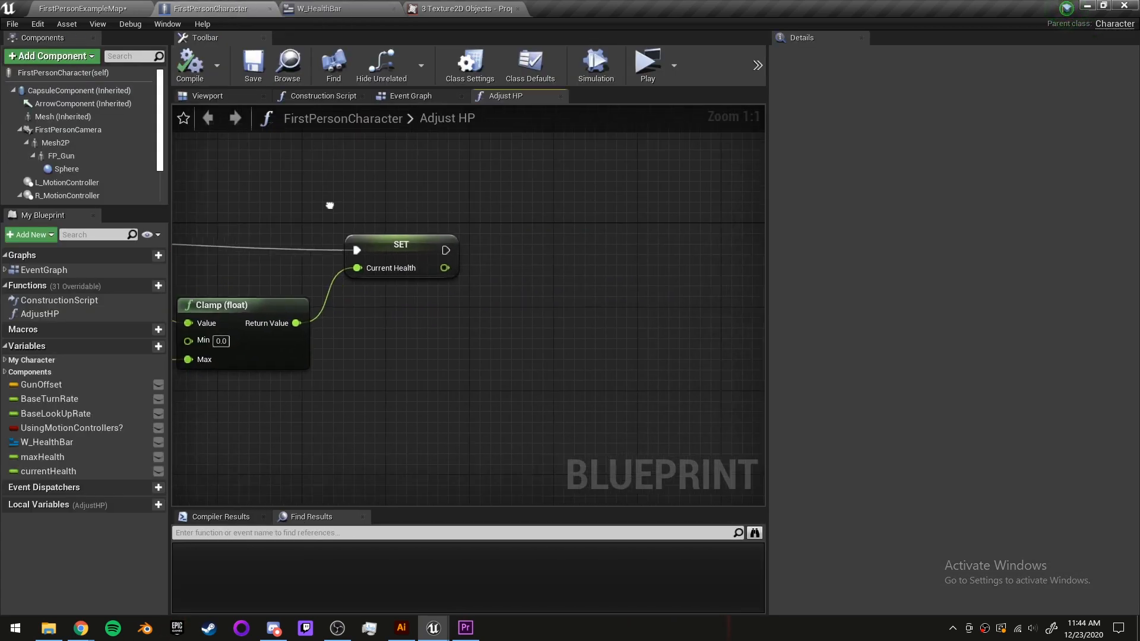
click(47, 442)
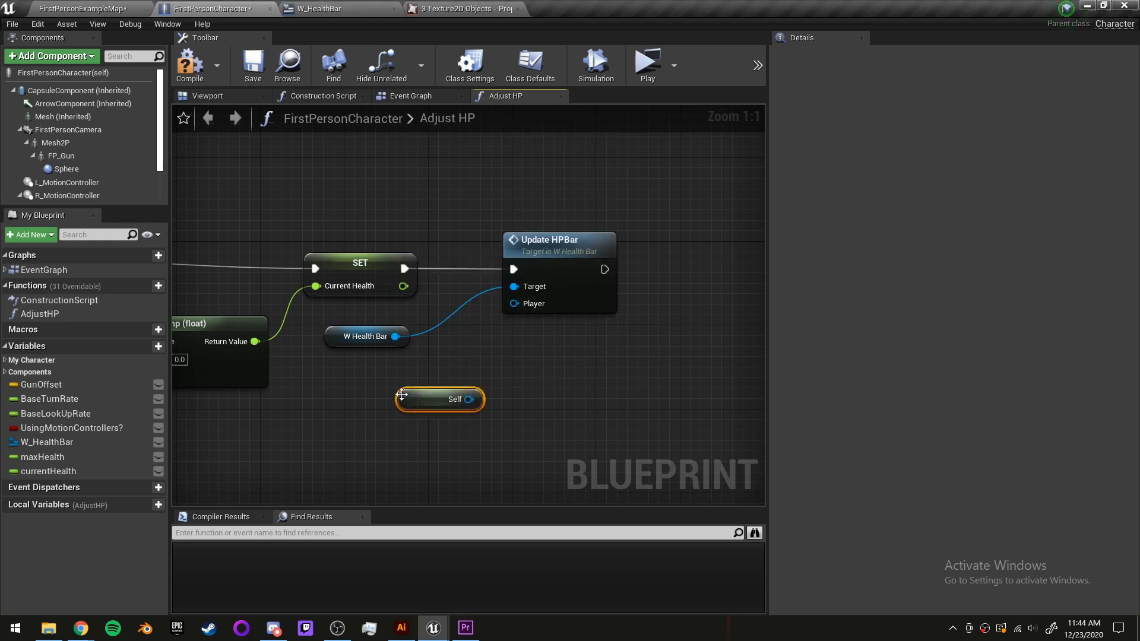
drag(439, 398, 398, 367)
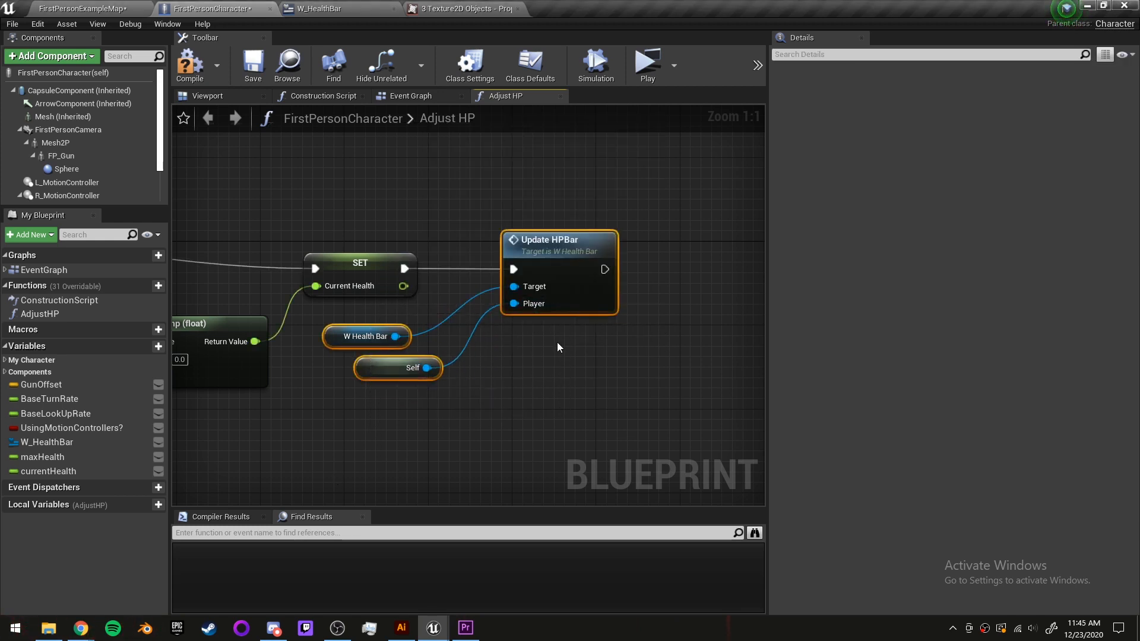
click(409, 95)
text(input key)
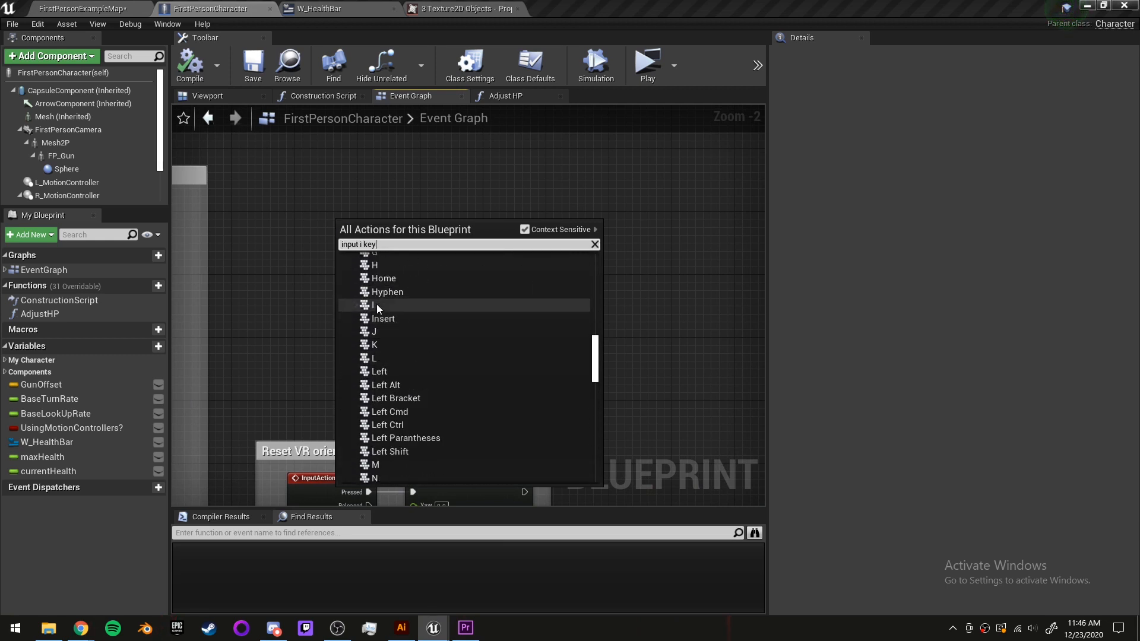
Bind I and O key events to Adjust HP with amounts 15.0 and -15.0, then play.
click(373, 305)
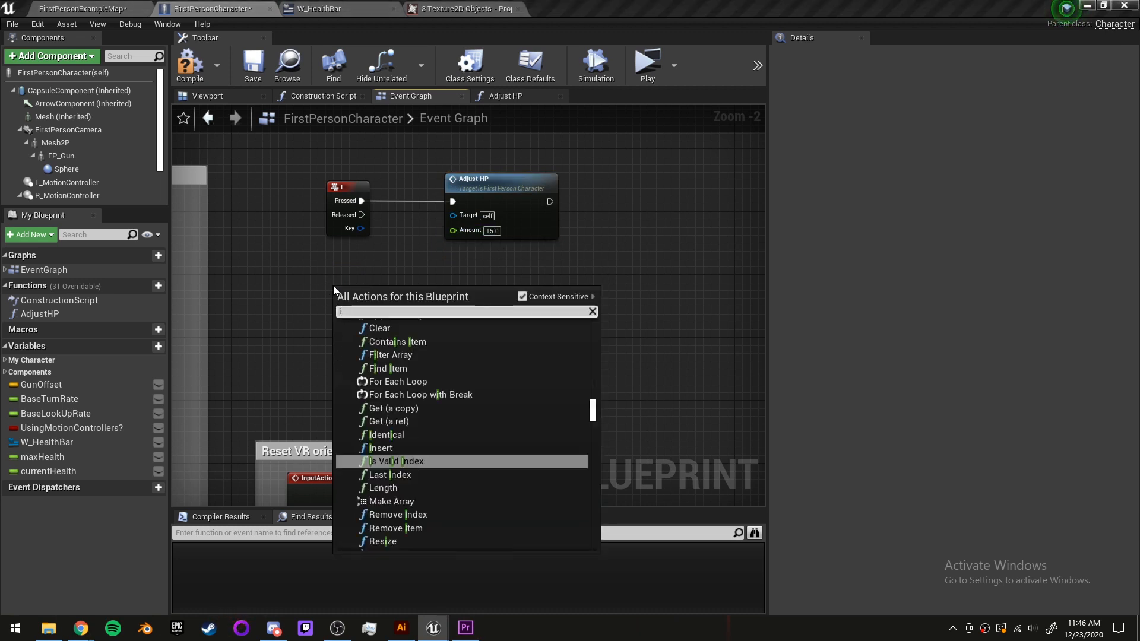
text(input o key)
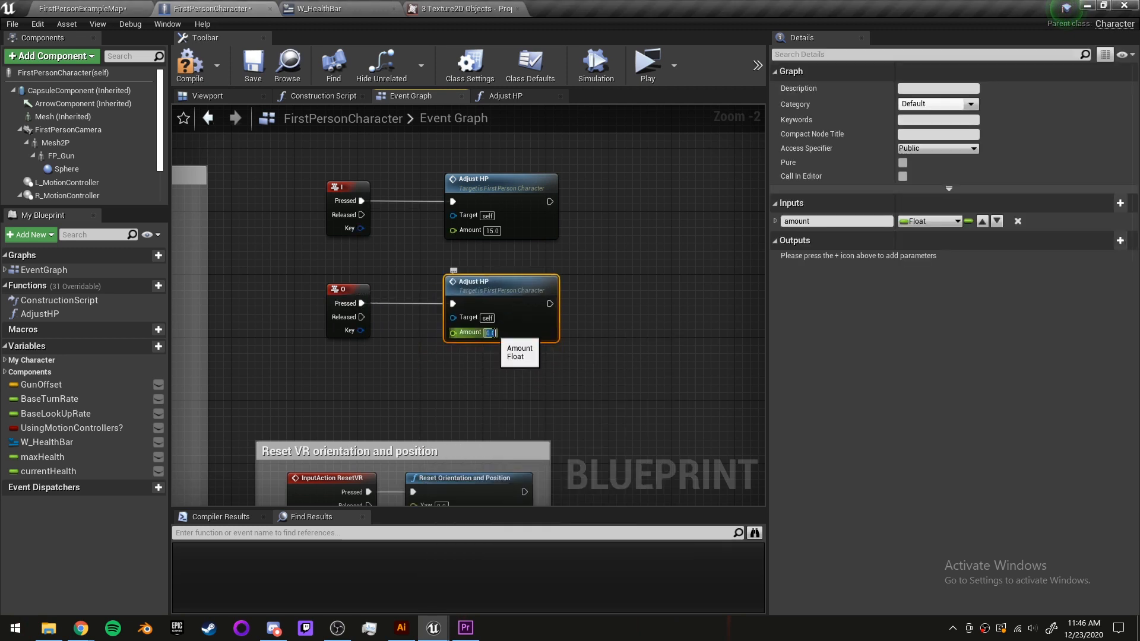
text(-15.0)
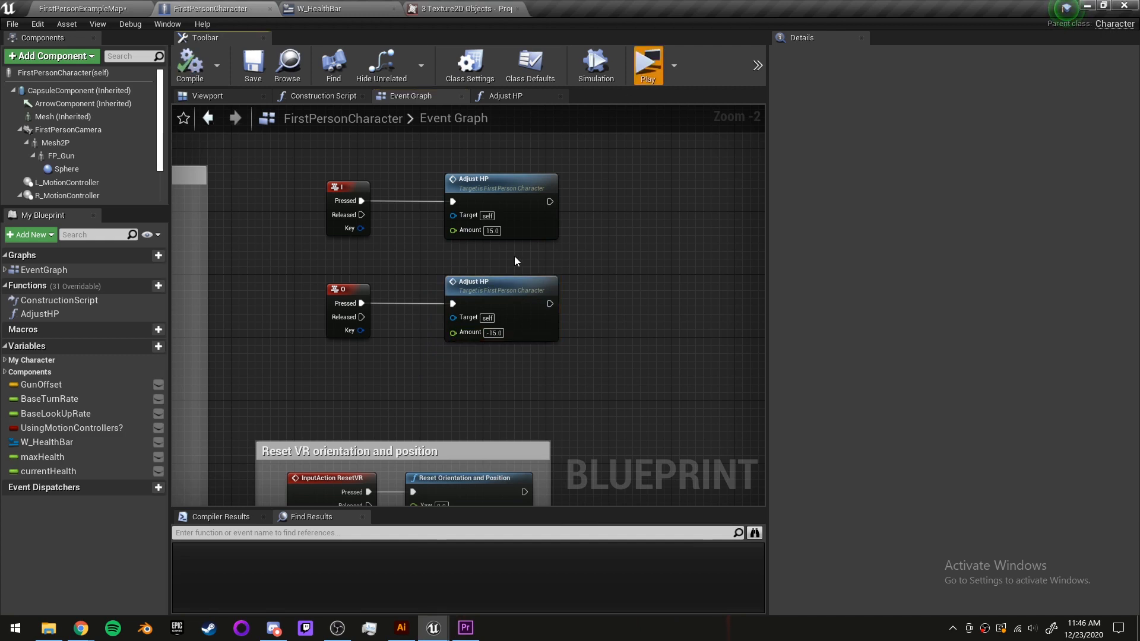
click(647, 64)
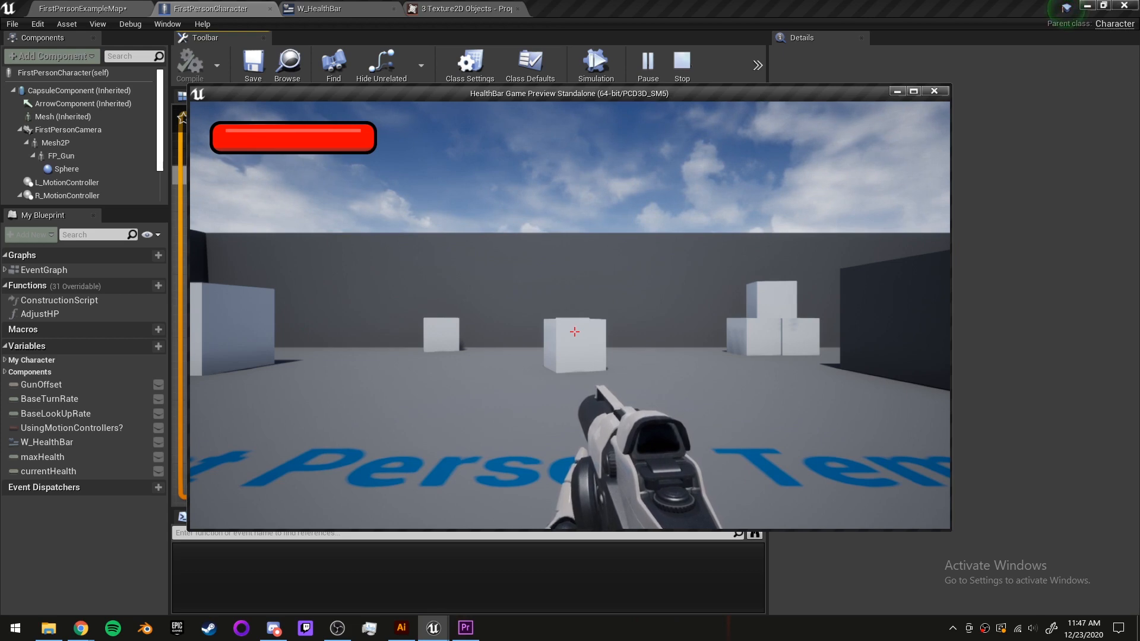
Stop the game preview and return to the character's Event Graph.
click(680, 64)
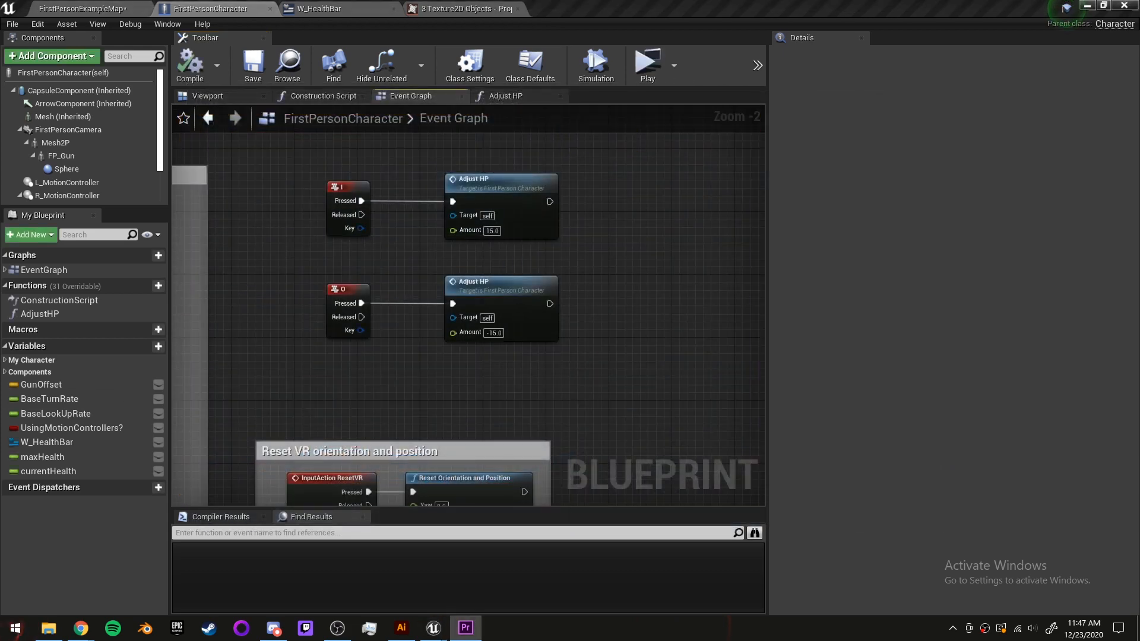
click(645, 65)
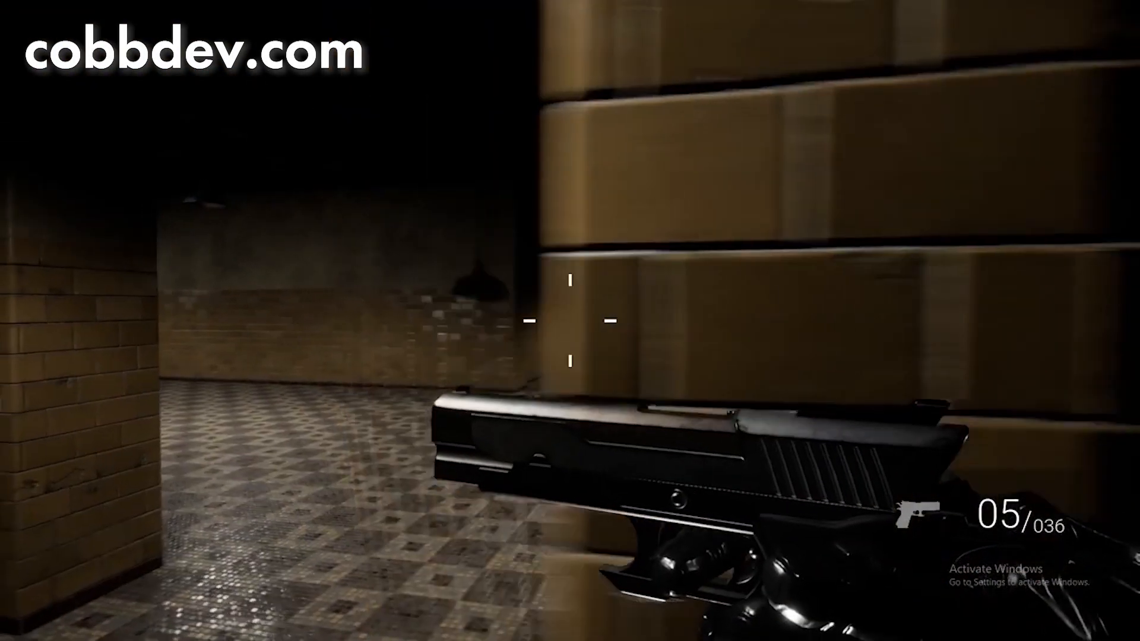
click(571, 321)
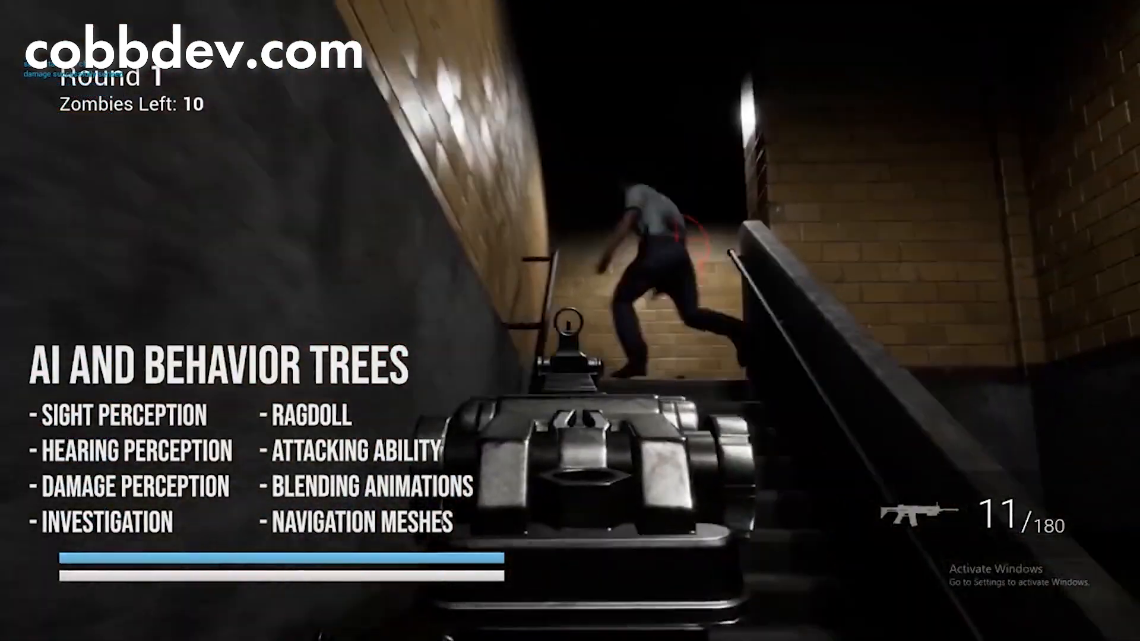
click(570, 320)
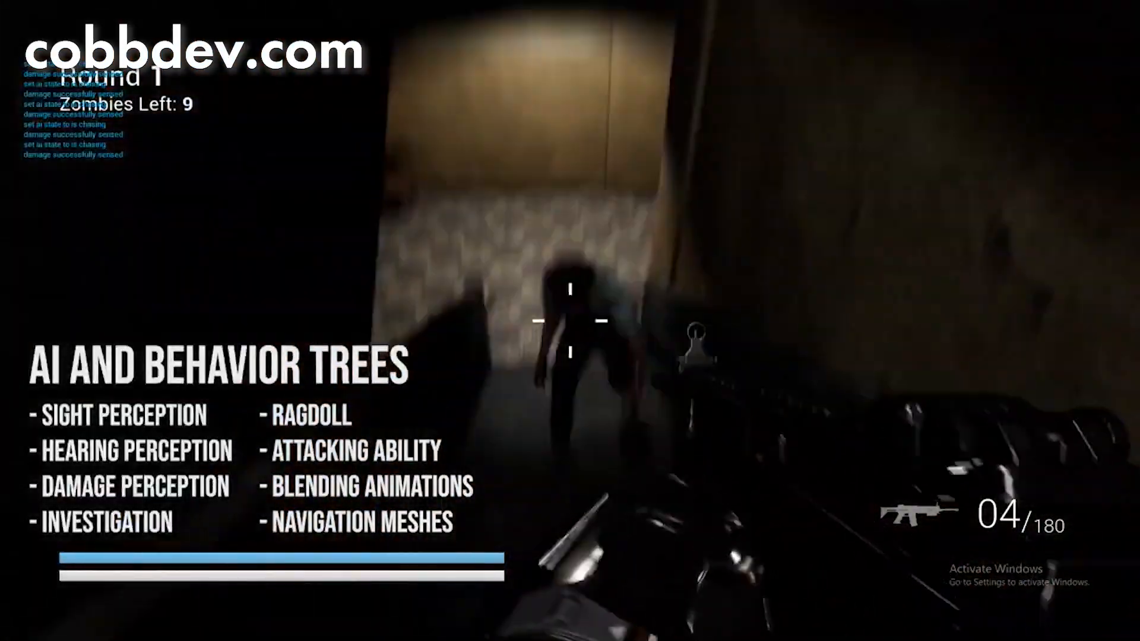